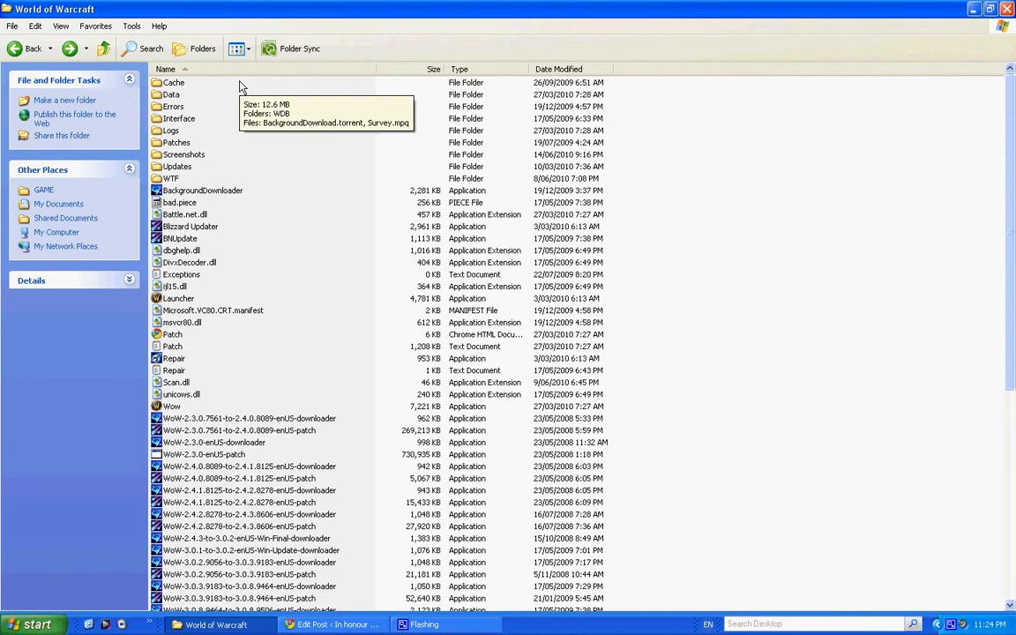
{"action": "mouse_move", "coordinate": [179, 118]}
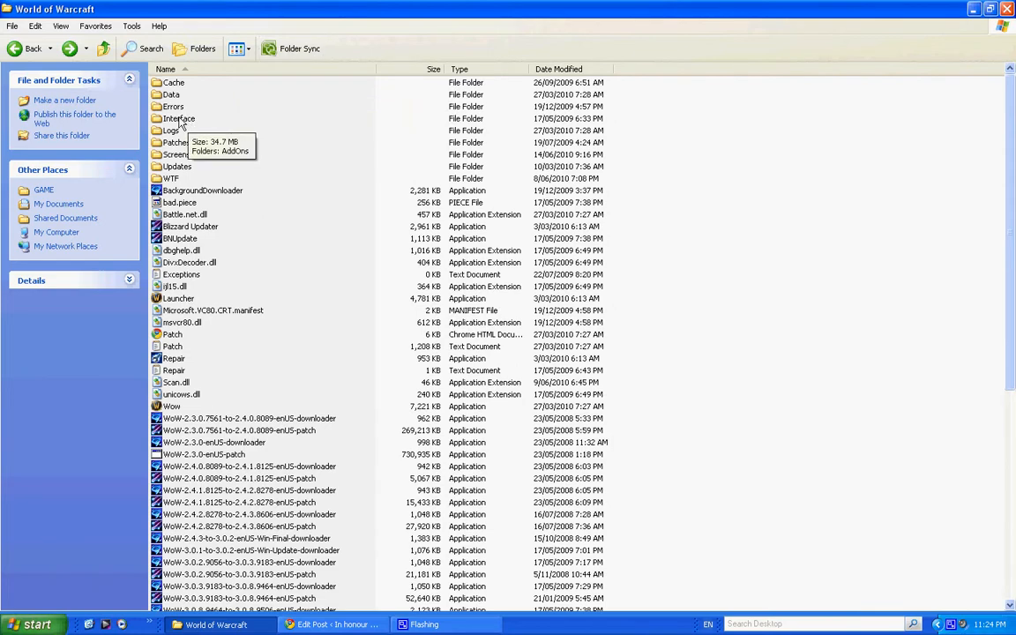
Navigate from the World of Warcraft directory into Interface, AddOns and the PetEmote folder.
{"action": "double_click", "coordinate": [180, 118]}
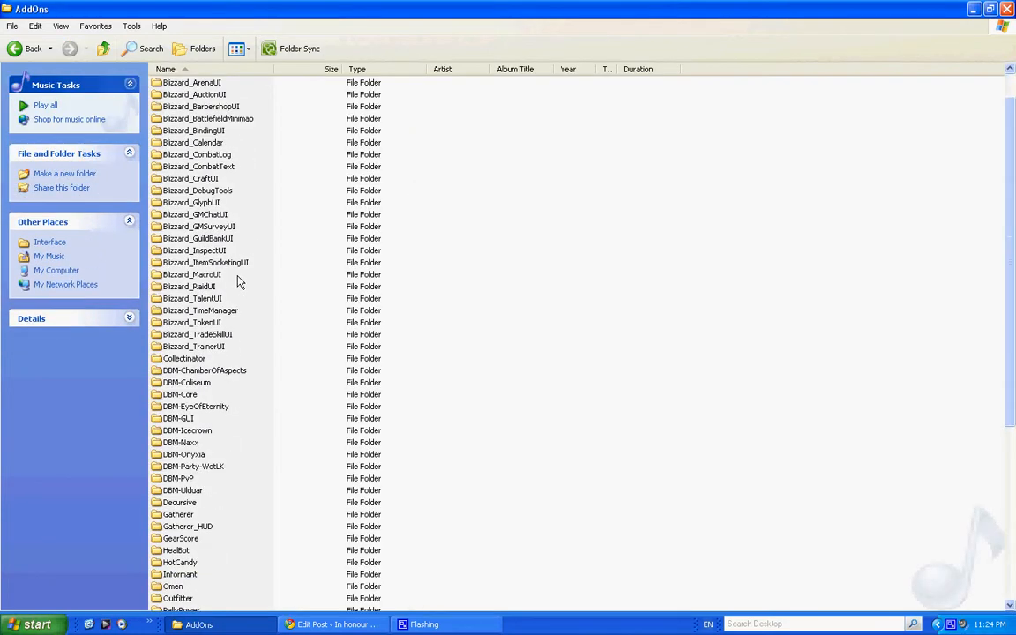
{"action": "scroll", "scroll_direction": "down", "scroll_amount": 3}
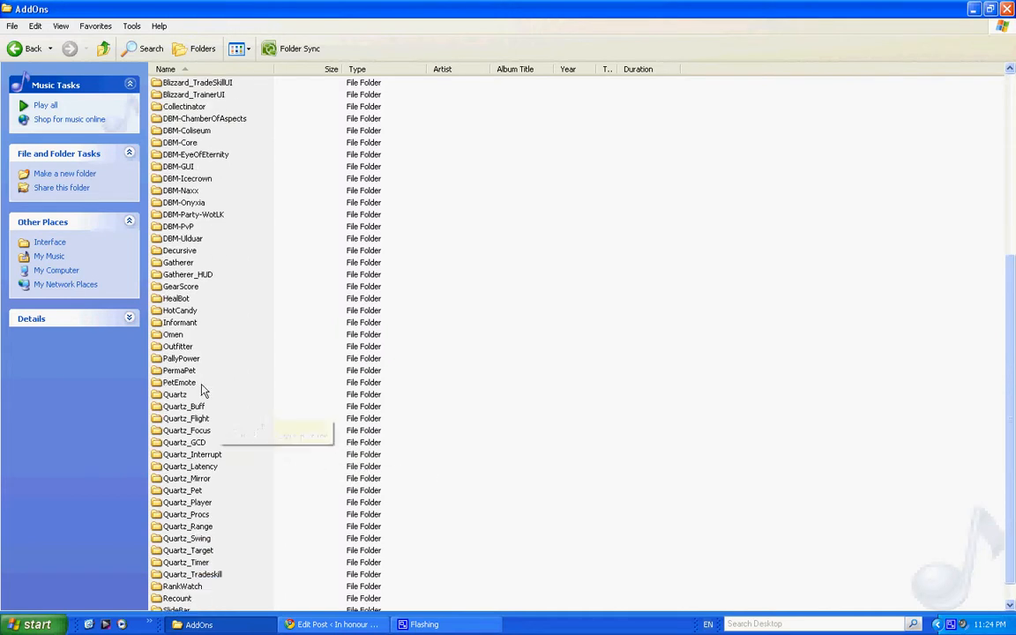
{"action": "mouse_move", "coordinate": [180, 390]}
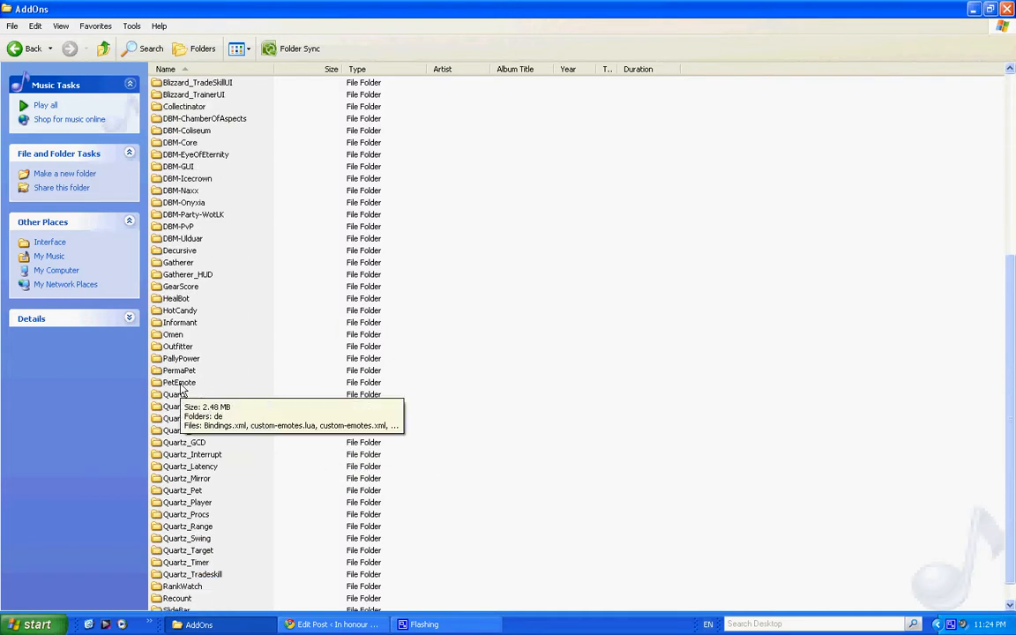
{"action": "double_click", "coordinate": [179, 381]}
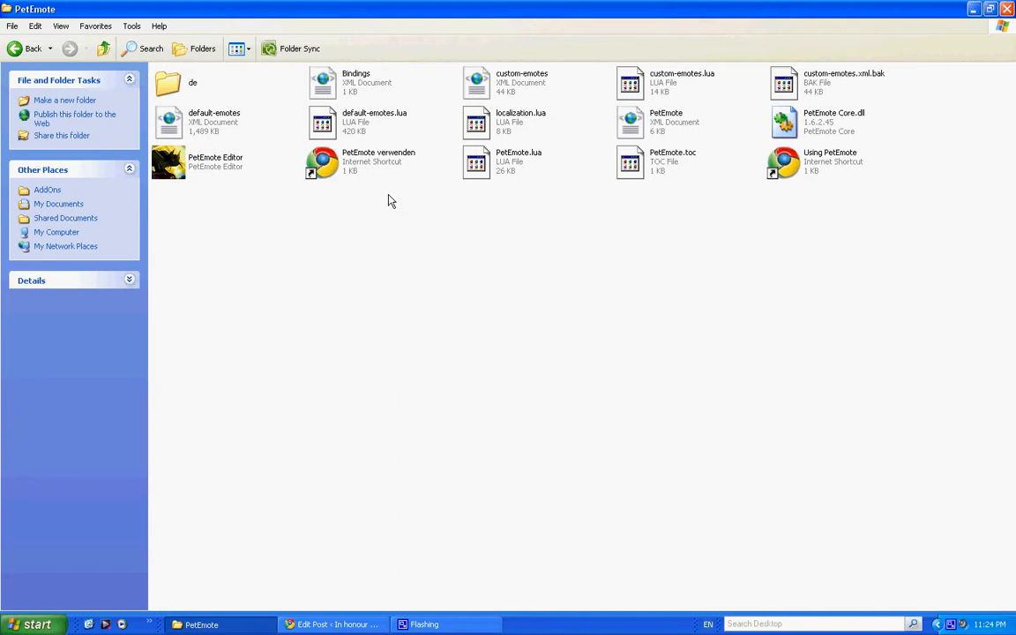
{"action": "mouse_move", "coordinate": [169, 182]}
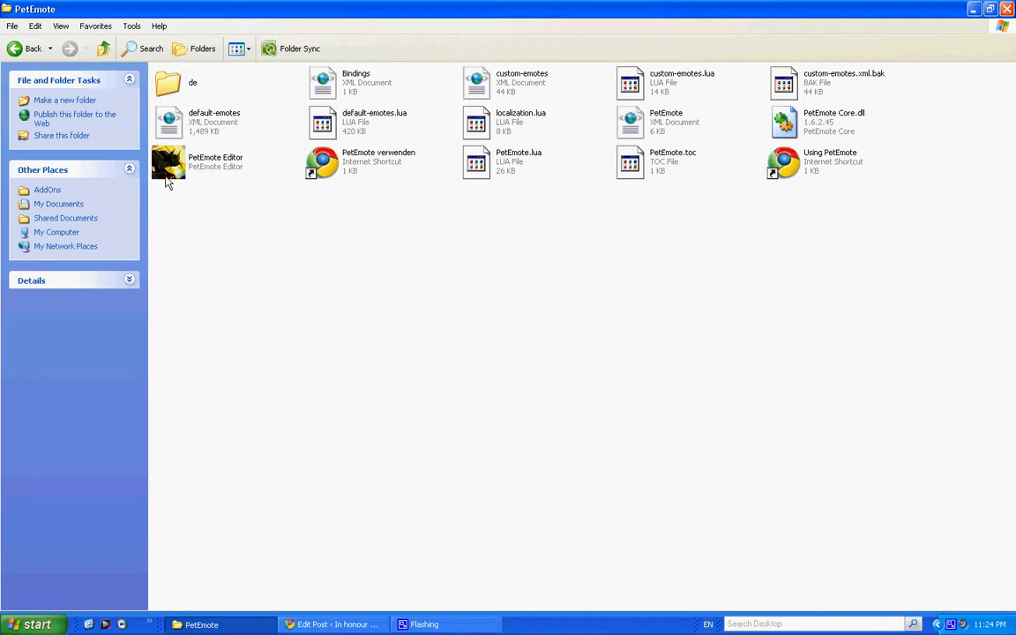
{"action": "mouse_move", "coordinate": [180, 174]}
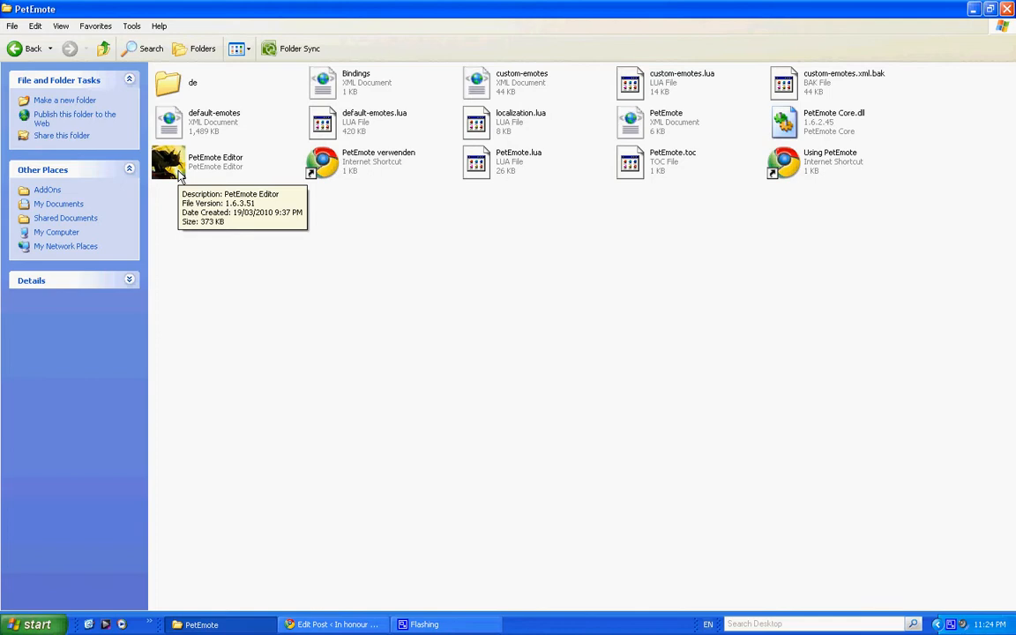
Launch PetEmote Editor.exe and expand Rue's chases and stands-on-alert emote branches.
{"action": "double_click", "coordinate": [170, 163]}
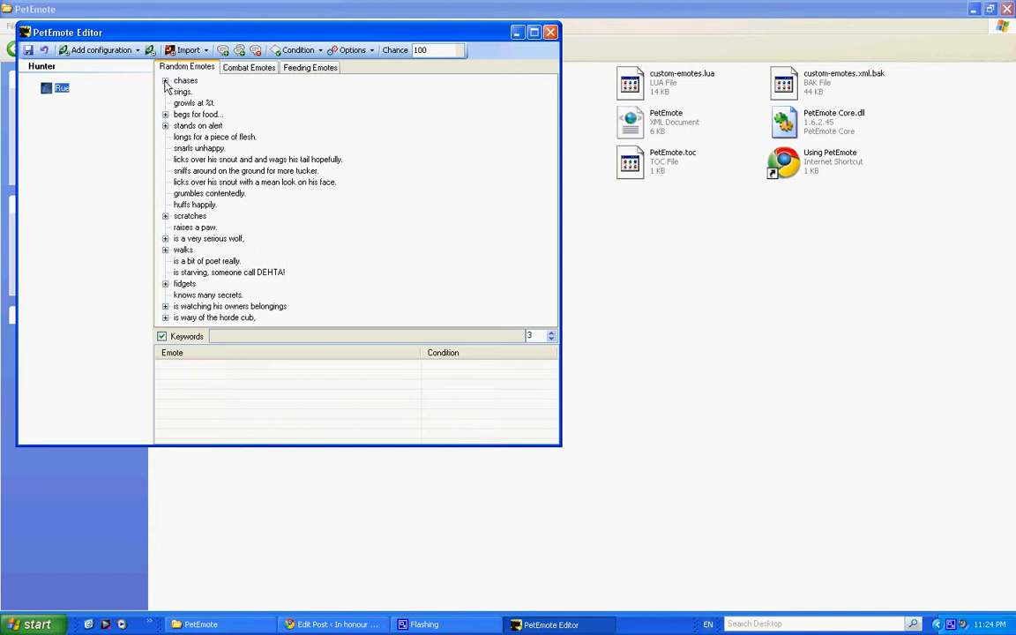
{"action": "left_click", "coordinate": [166, 81]}
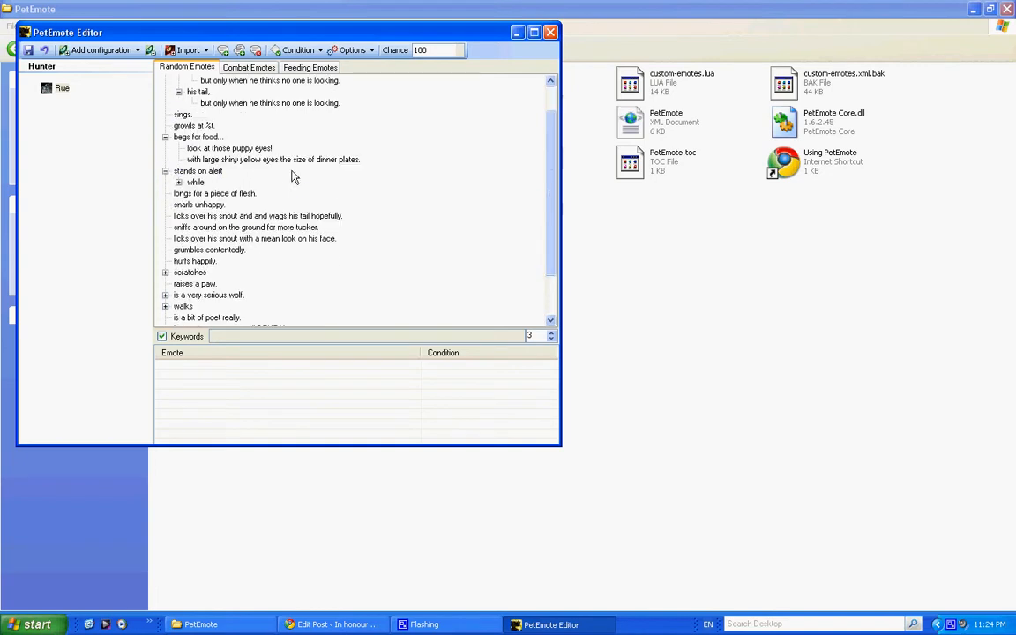
{"action": "left_click", "coordinate": [178, 182]}
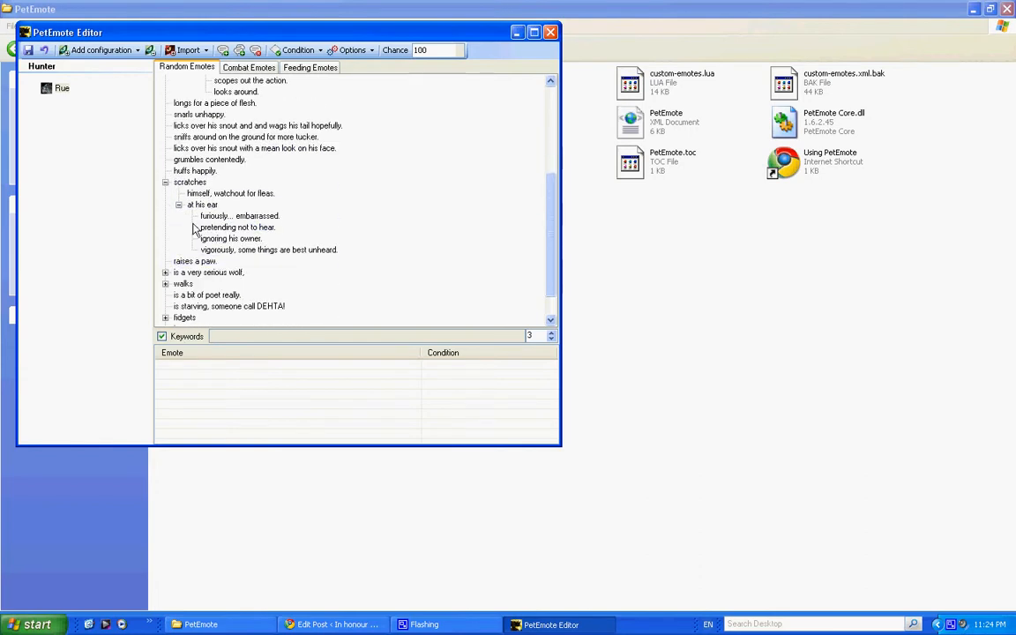
{"action": "left_click", "coordinate": [194, 170]}
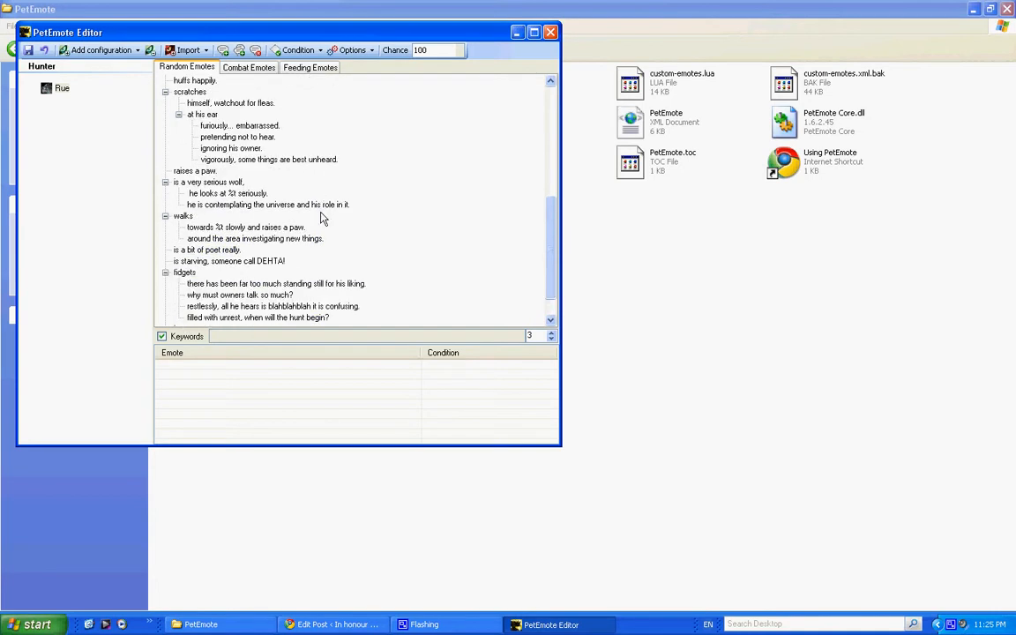
{"action": "scroll", "scroll_direction": "down", "scroll_amount": 3}
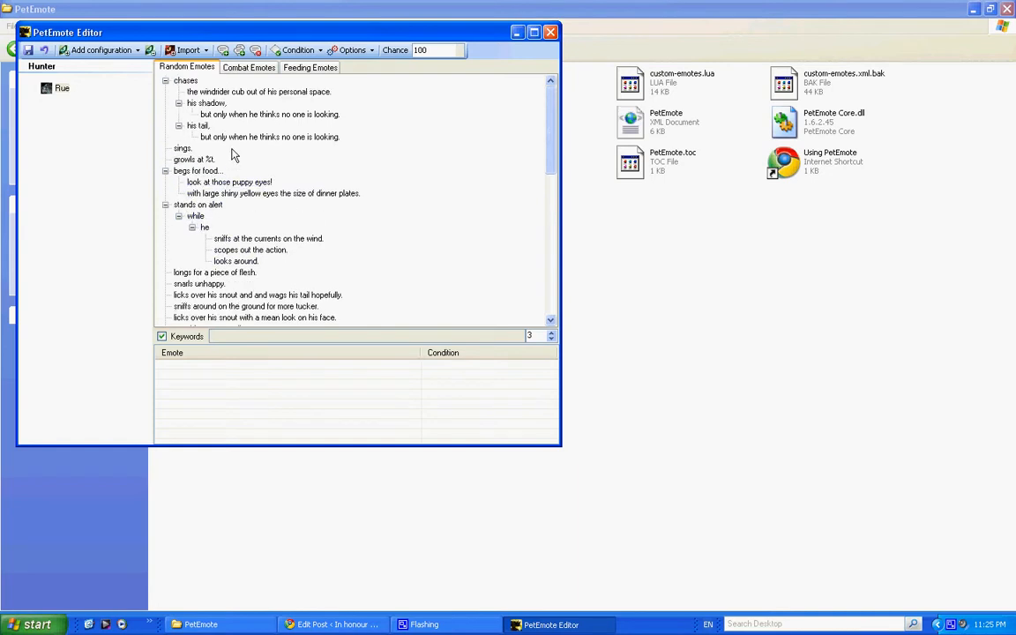
Inspect the 'growls at %t' emote's condition and browse down to the fidgets branch.
{"action": "left_click", "coordinate": [194, 159]}
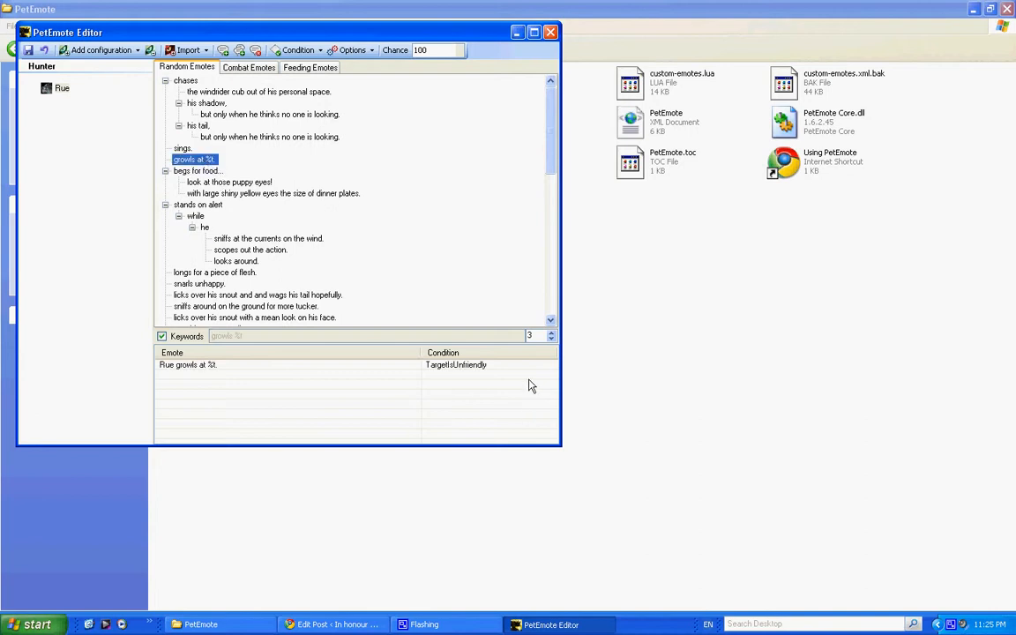
{"action": "mouse_move", "coordinate": [494, 385]}
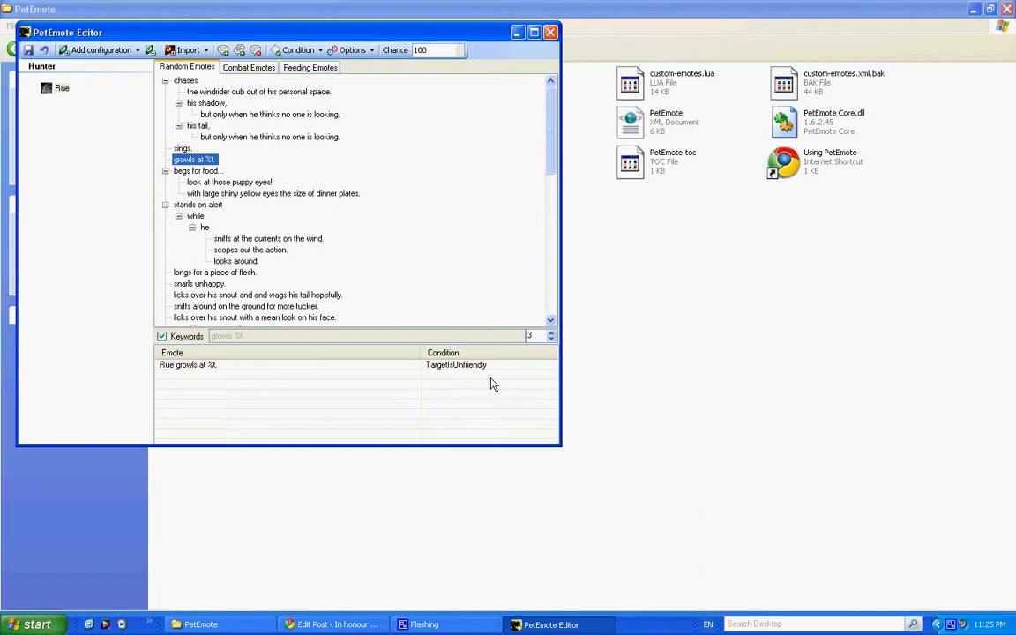
{"action": "mouse_move", "coordinate": [487, 368]}
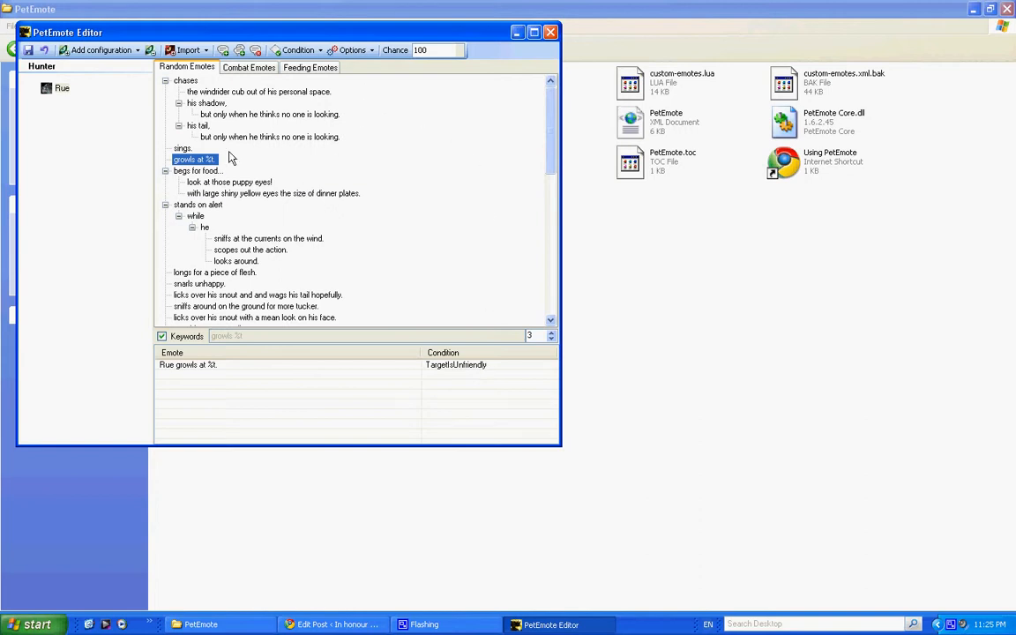
{"action": "scroll", "scroll_direction": "down", "scroll_amount": 3}
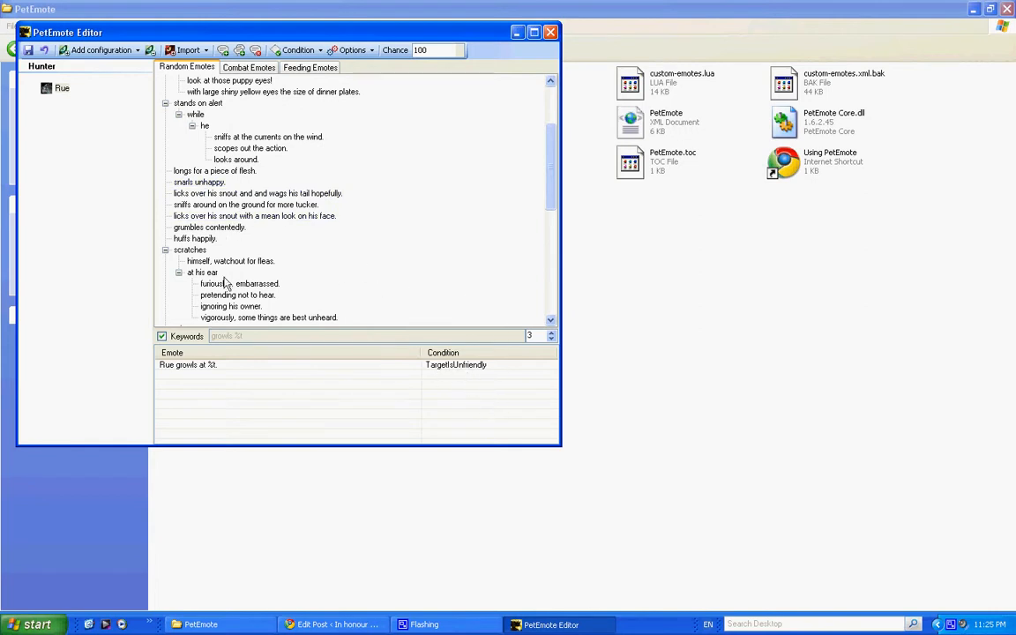
{"action": "scroll", "scroll_direction": "down", "scroll_amount": 3}
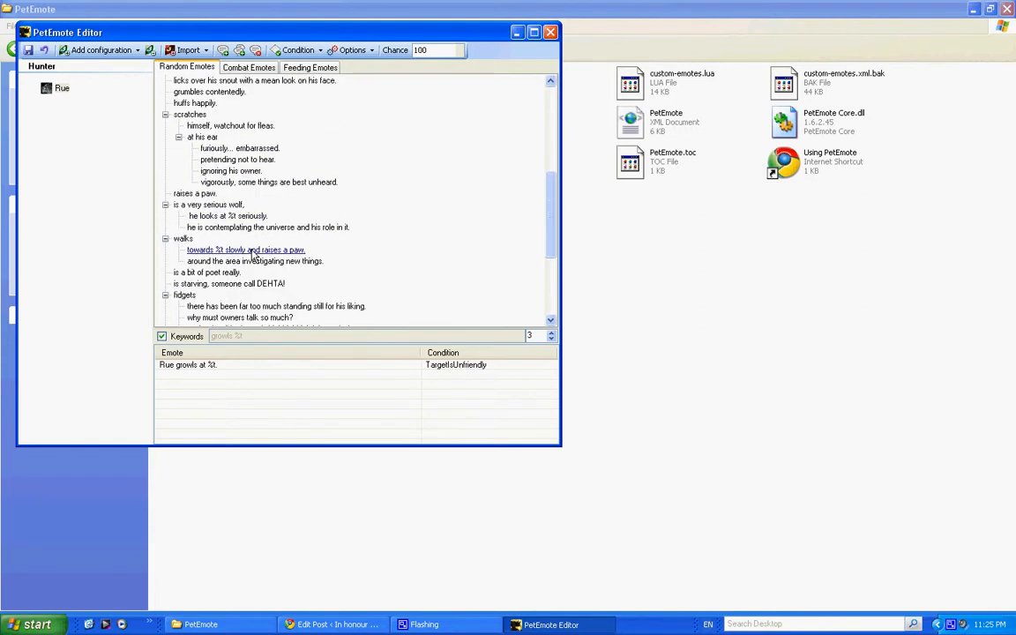
{"action": "scroll", "scroll_direction": "down", "scroll_amount": 3}
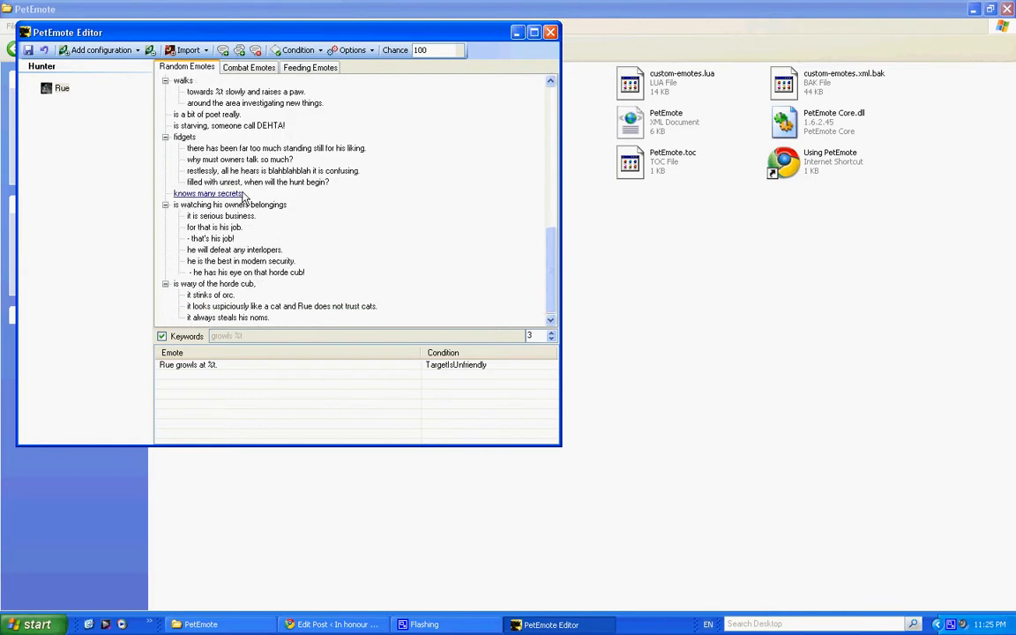
Inspect the standing-still and blahblahblah fidget emotes, showing TargetIsFriendly with chance 25.
{"action": "left_click", "coordinate": [183, 138]}
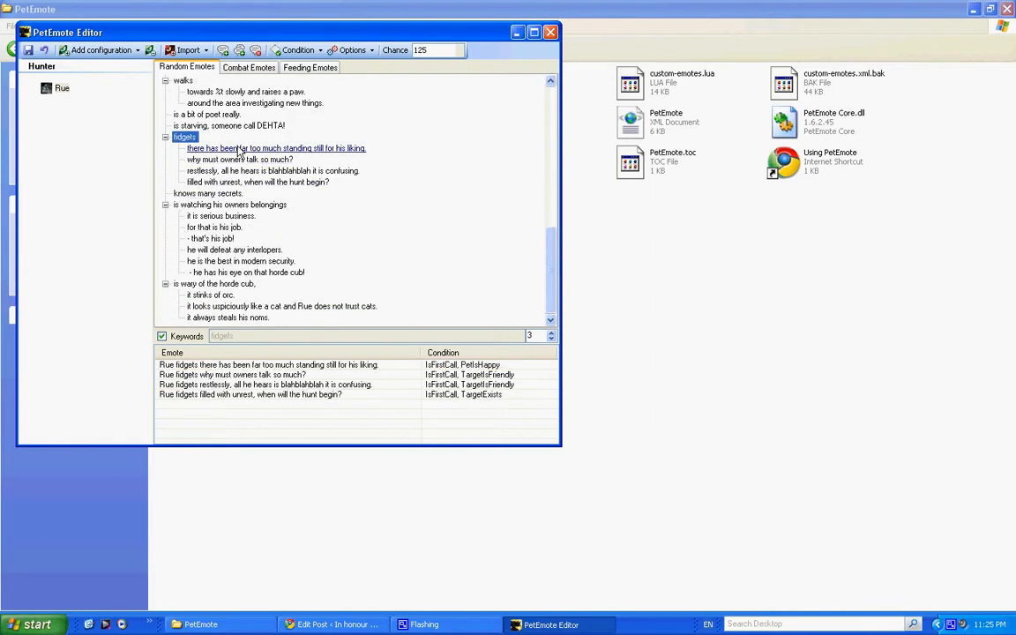
{"action": "left_click", "coordinate": [275, 148]}
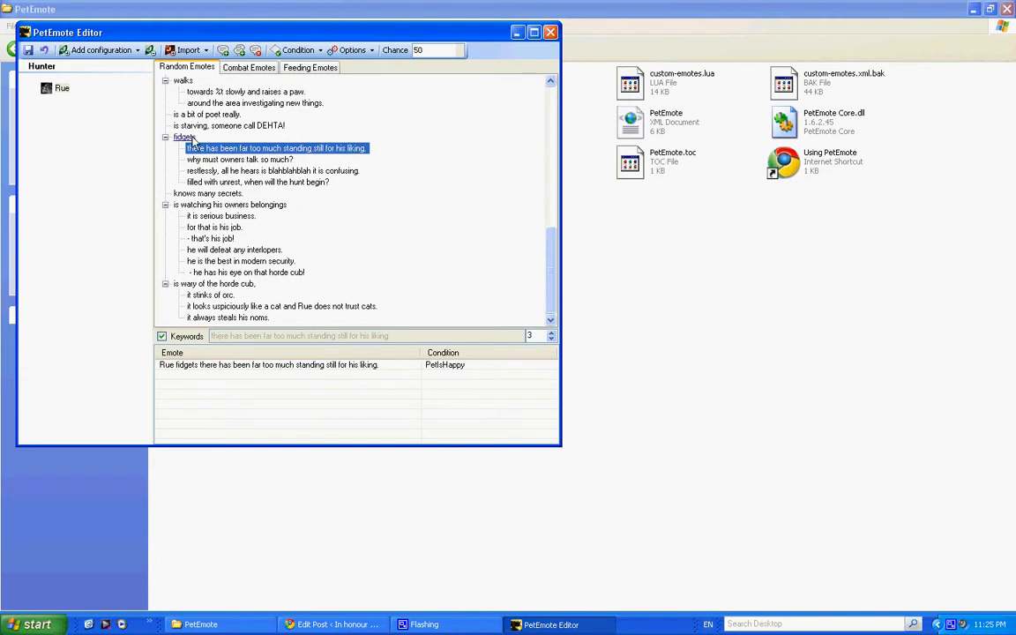
{"action": "left_click", "coordinate": [184, 138]}
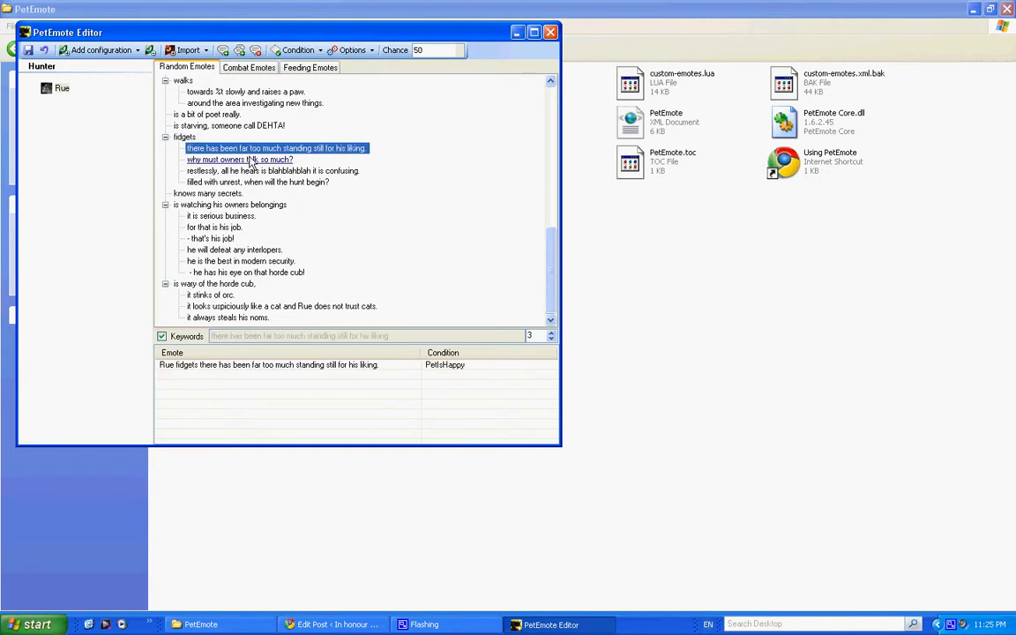
{"action": "left_click", "coordinate": [273, 169]}
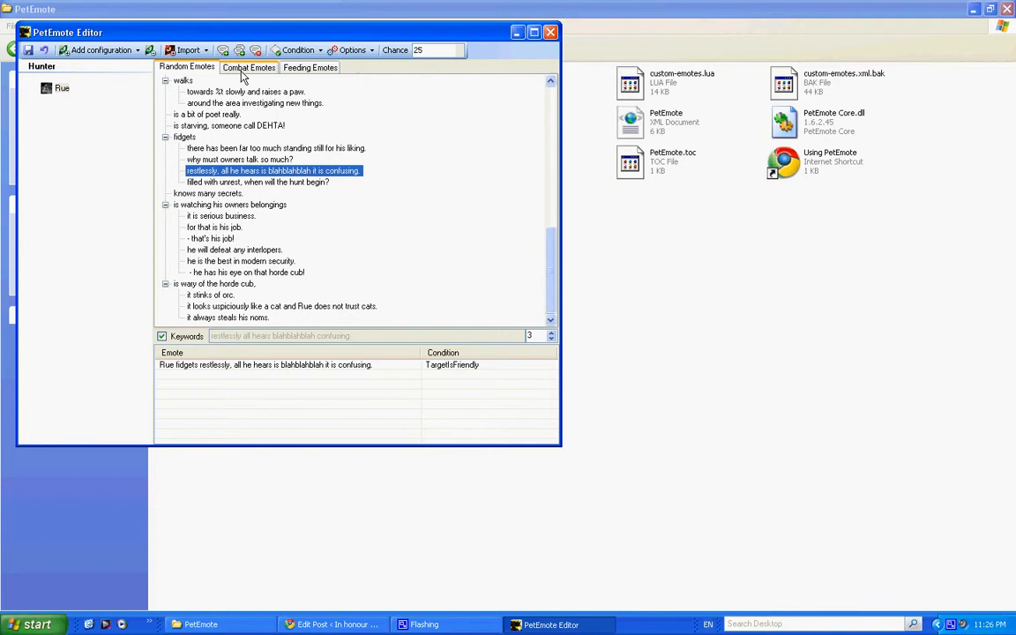
{"action": "left_click", "coordinate": [248, 67]}
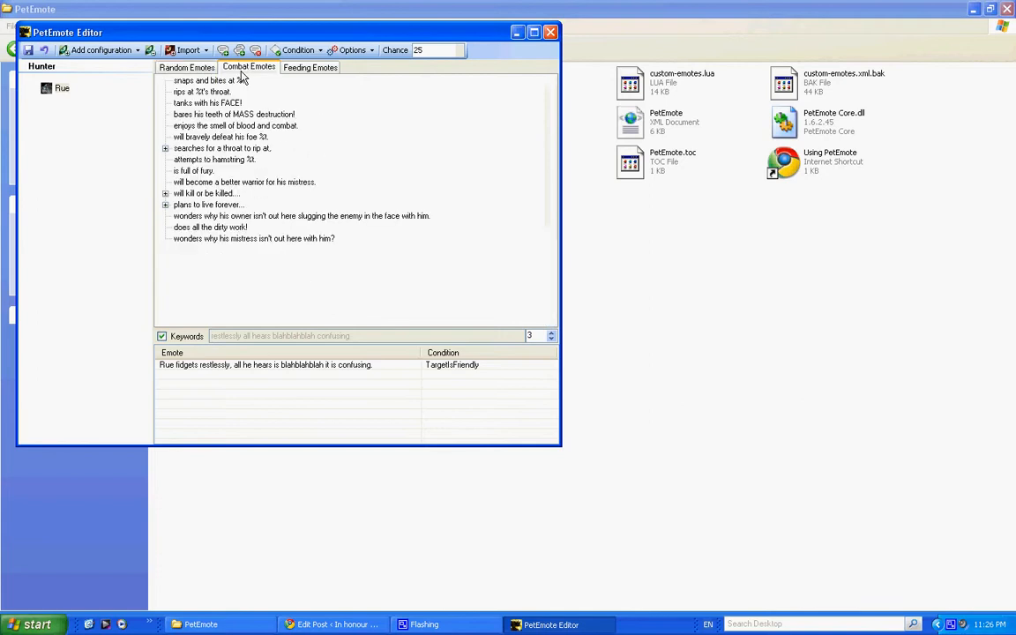
{"action": "left_click", "coordinate": [166, 148]}
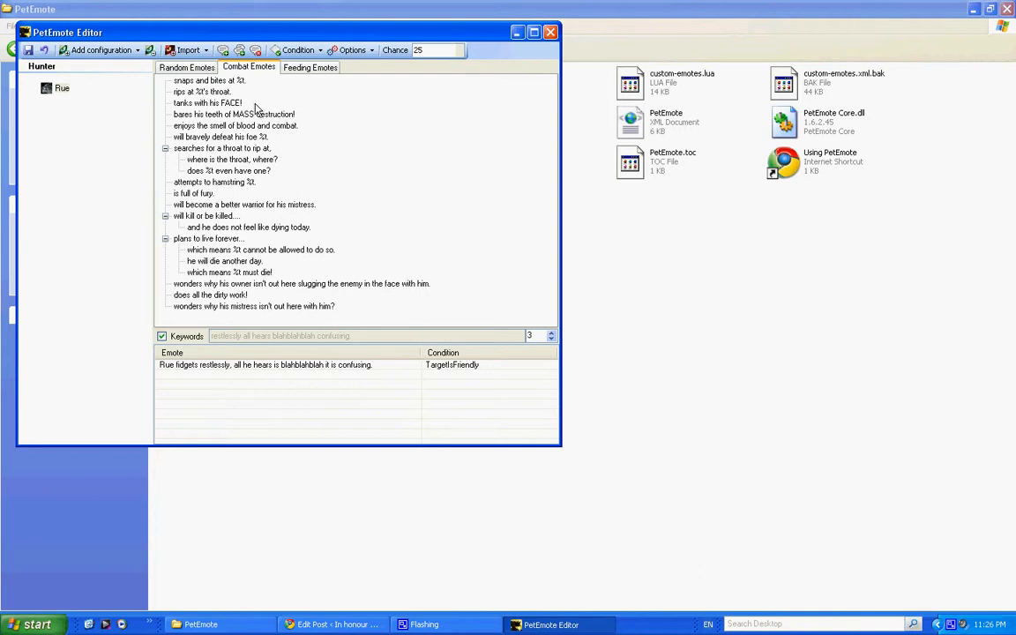
{"action": "left_click", "coordinate": [233, 113]}
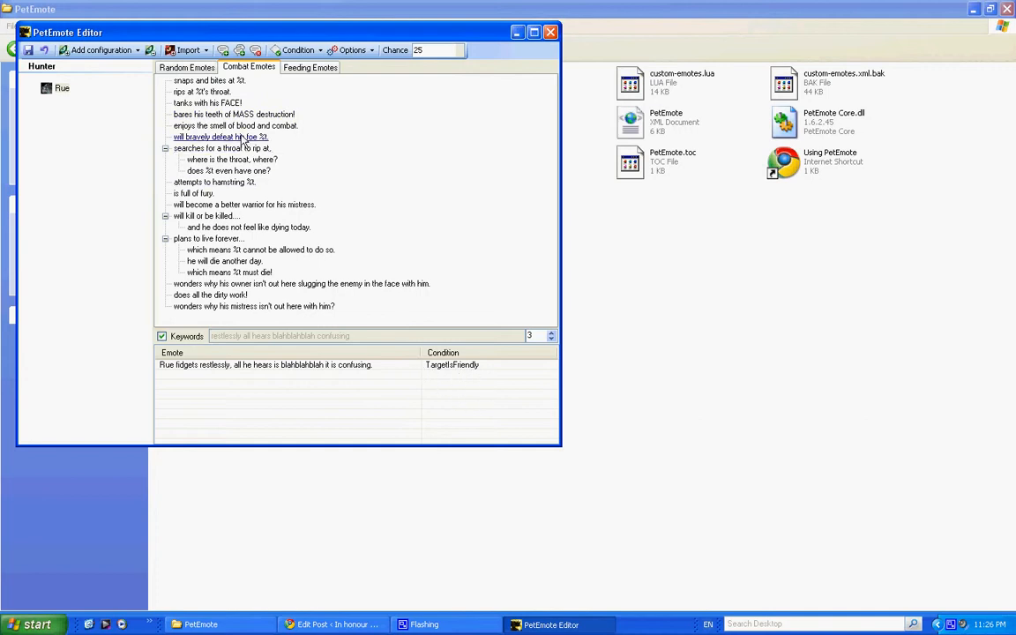
{"action": "left_click", "coordinate": [231, 159]}
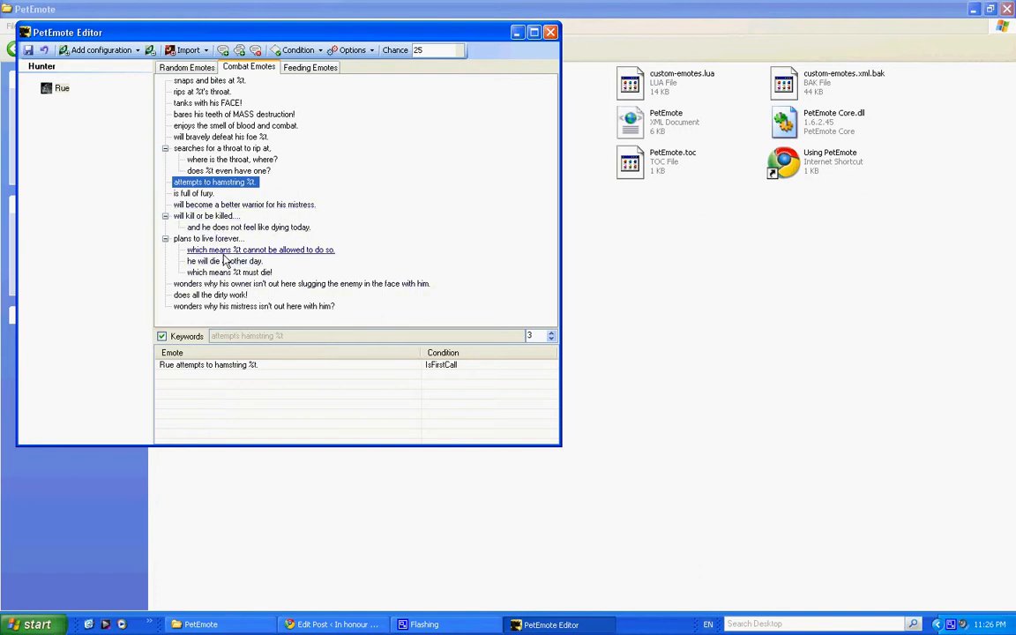
{"action": "left_click", "coordinate": [261, 250]}
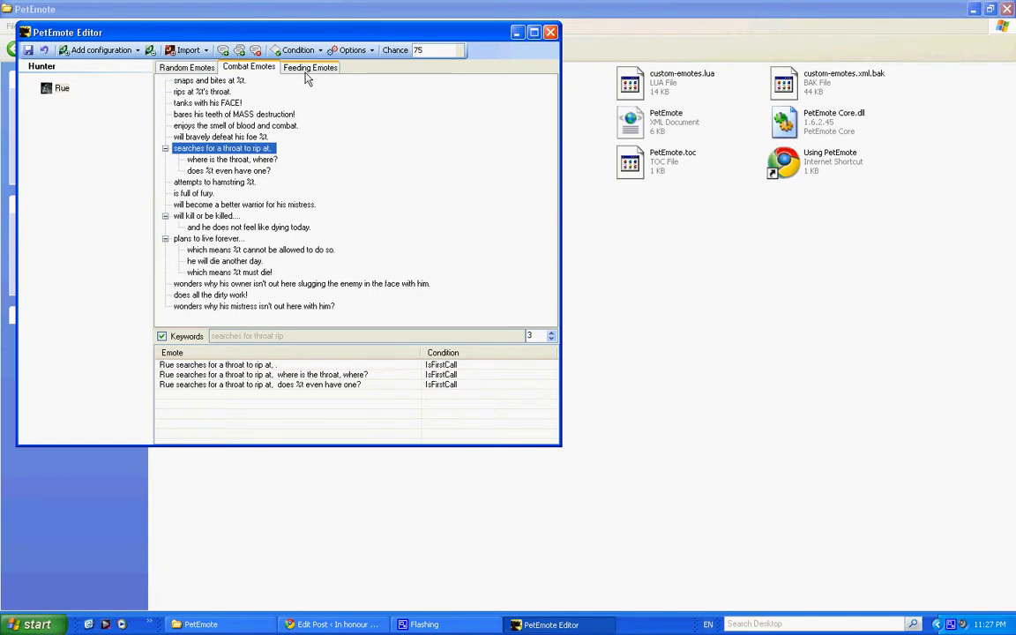
Set Rue's 'crunches the bones and gobbles the marrow' feeding emote chance to 200.
{"action": "left_click", "coordinate": [310, 67]}
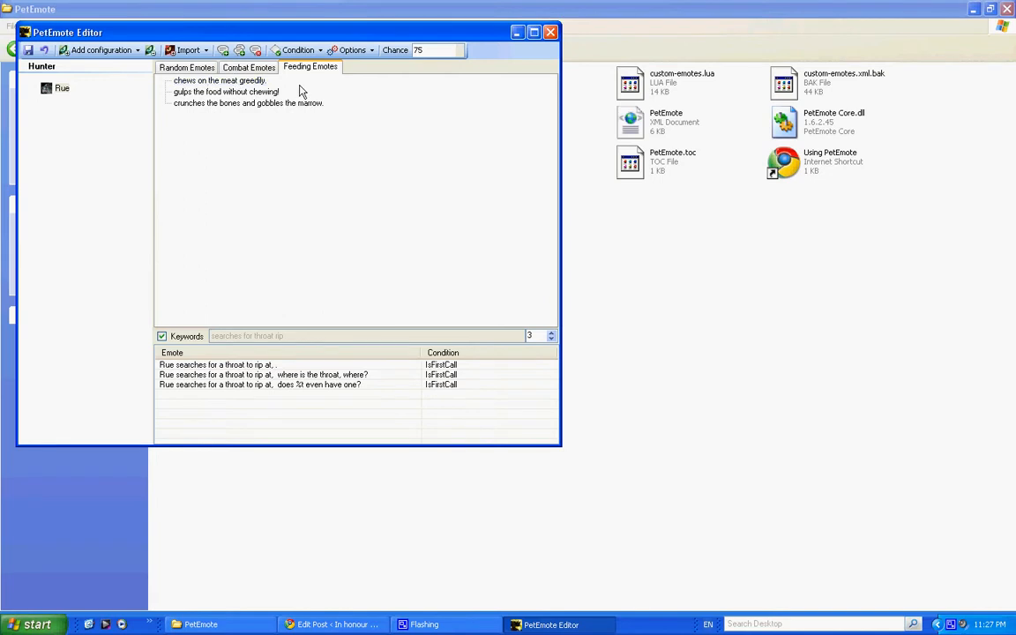
{"action": "mouse_move", "coordinate": [437, 50]}
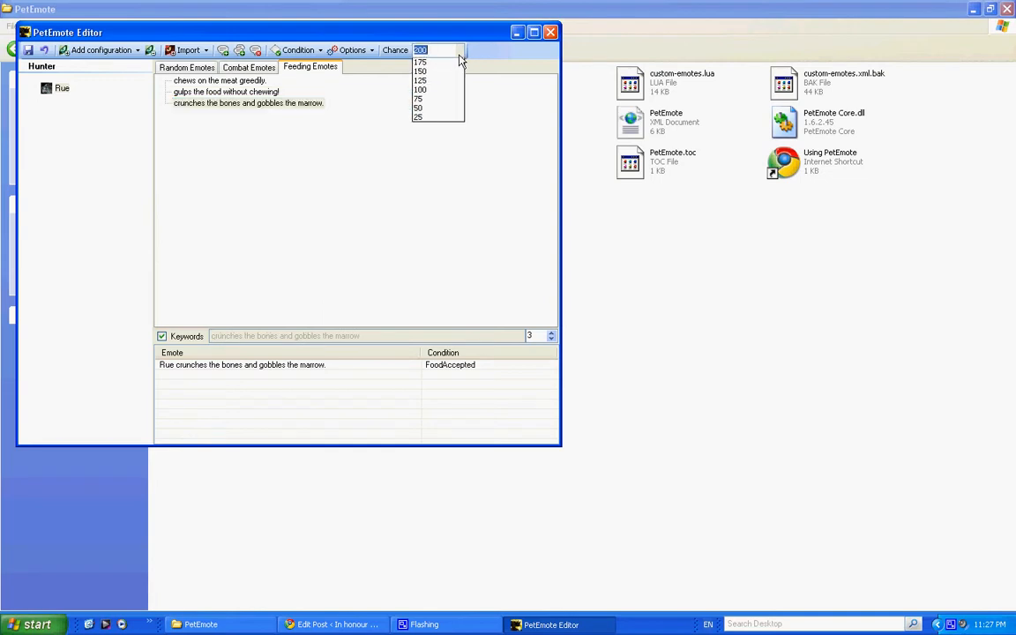
{"action": "left_click", "coordinate": [420, 60]}
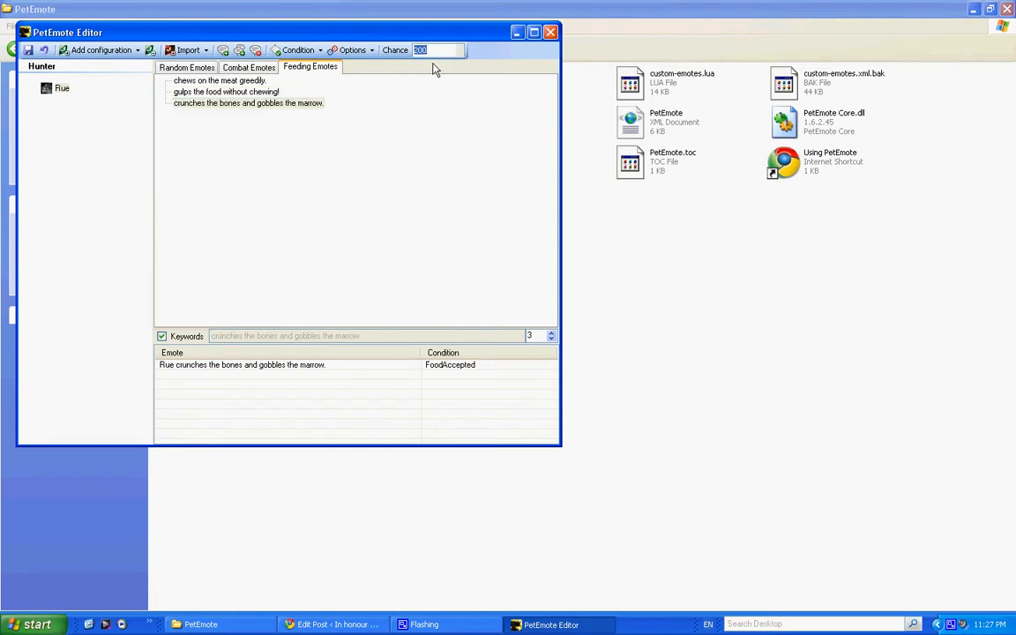
{"action": "mouse_move", "coordinate": [444, 64]}
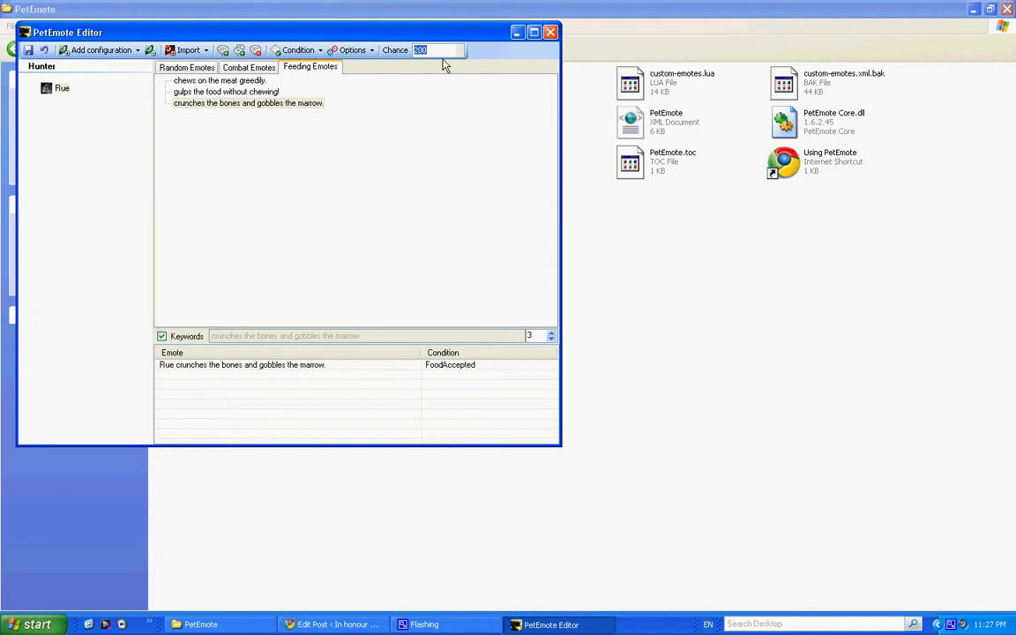
{"action": "mouse_move", "coordinate": [286, 163]}
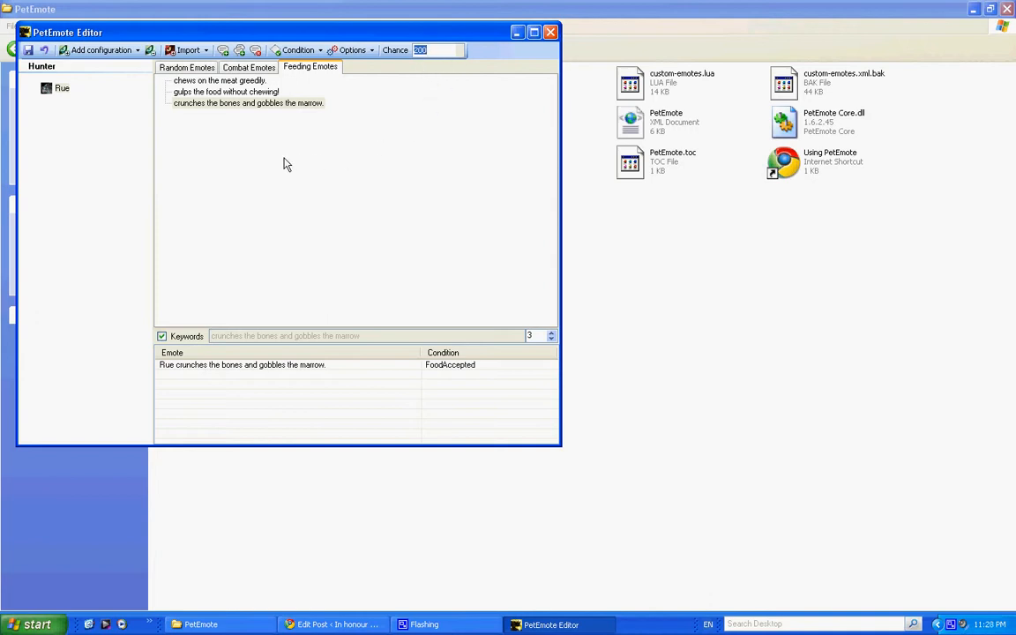
Add a new pet configuration named Frank, listed under Unknown with a placeholder emote.
{"action": "left_click", "coordinate": [187, 67]}
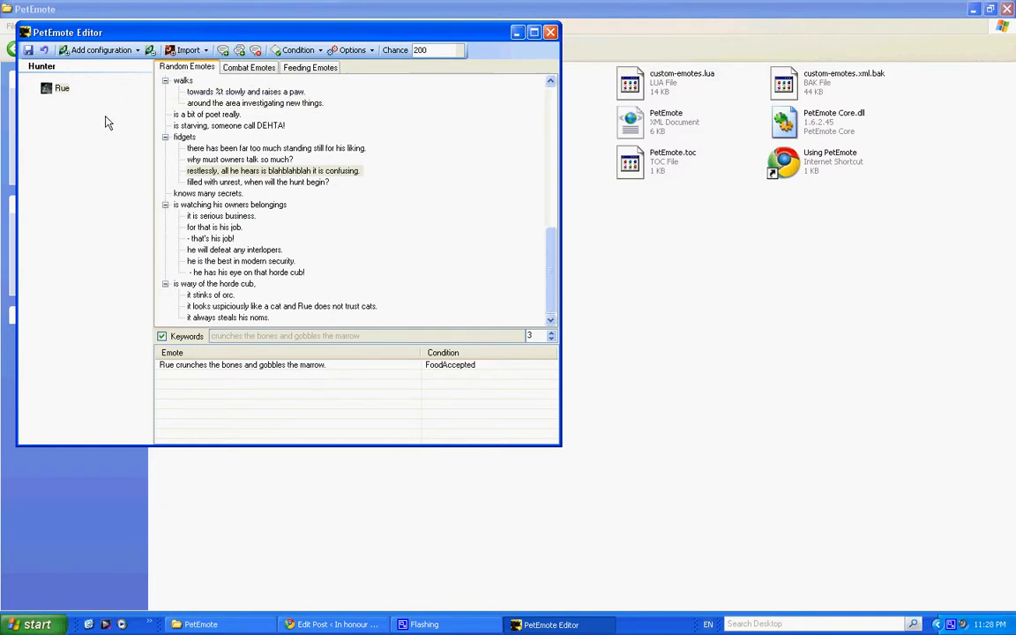
{"action": "mouse_move", "coordinate": [107, 117]}
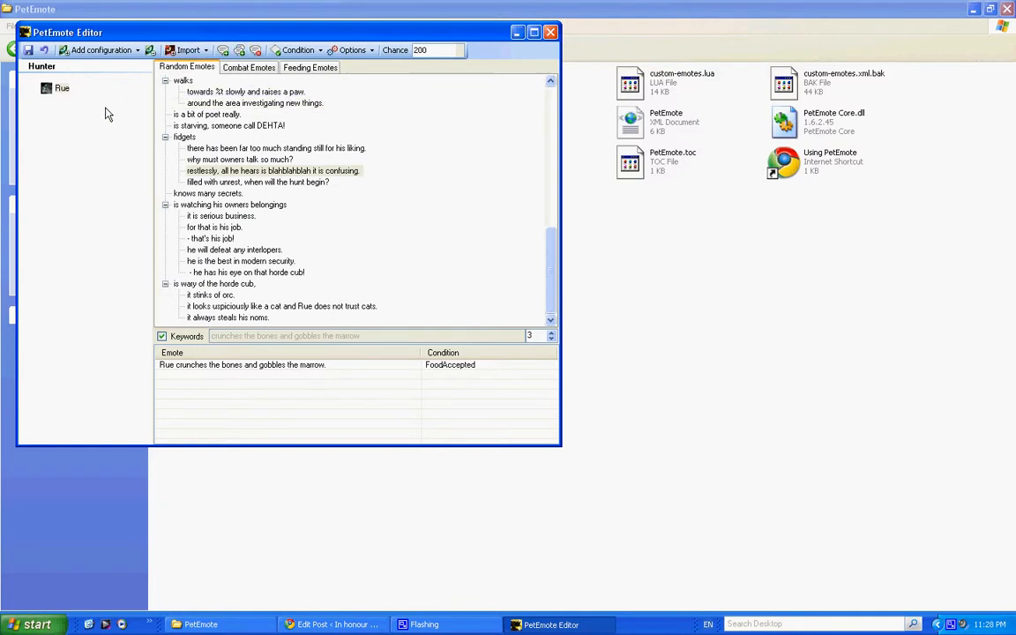
{"action": "mouse_move", "coordinate": [99, 50]}
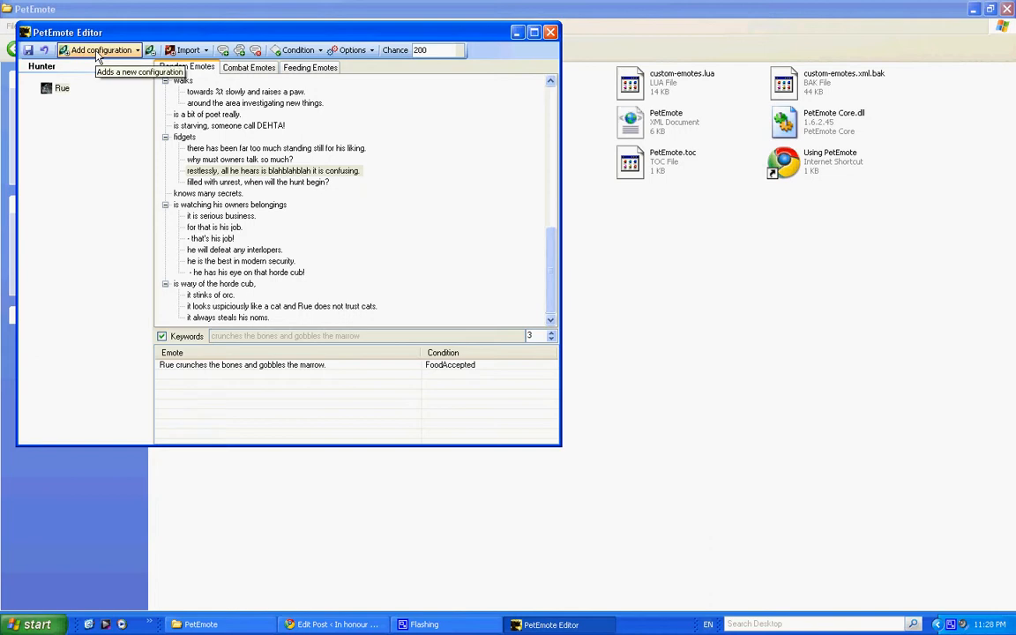
{"action": "left_click", "coordinate": [99, 49]}
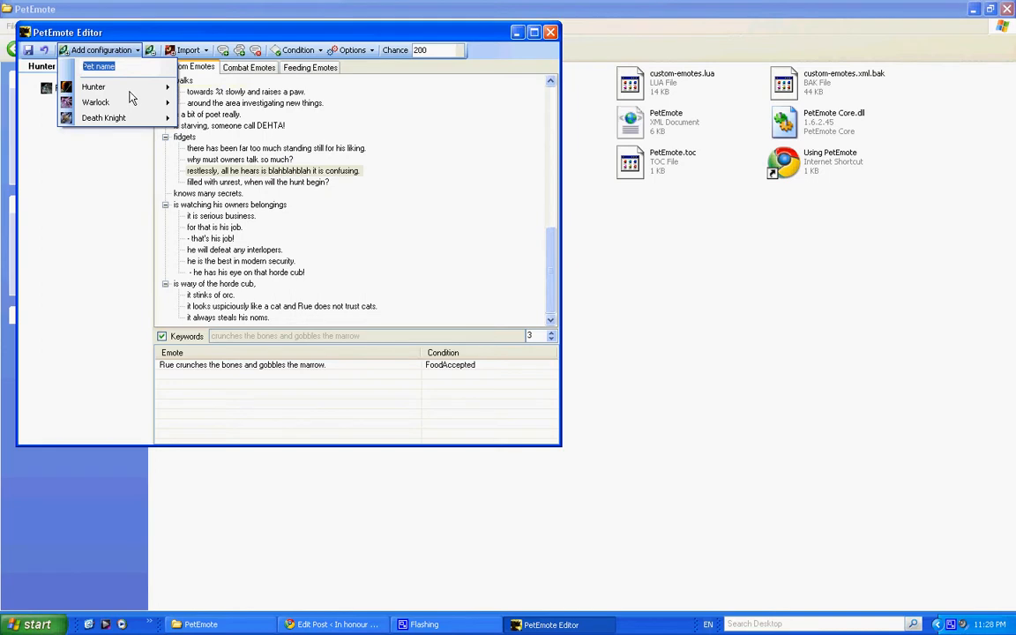
{"action": "type", "text": "Fran"}
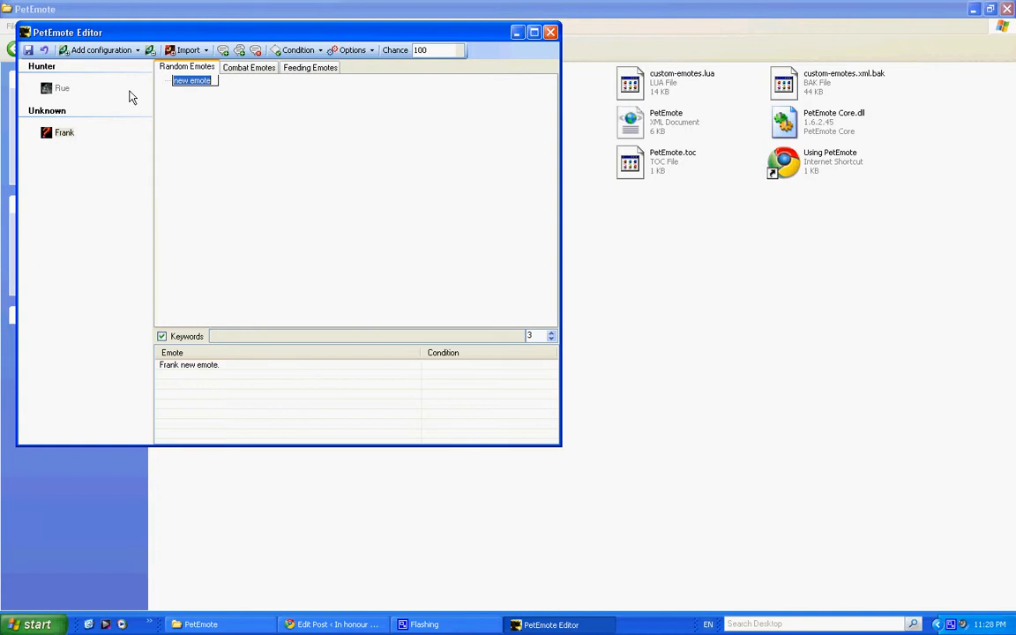
{"action": "left_click", "coordinate": [99, 49]}
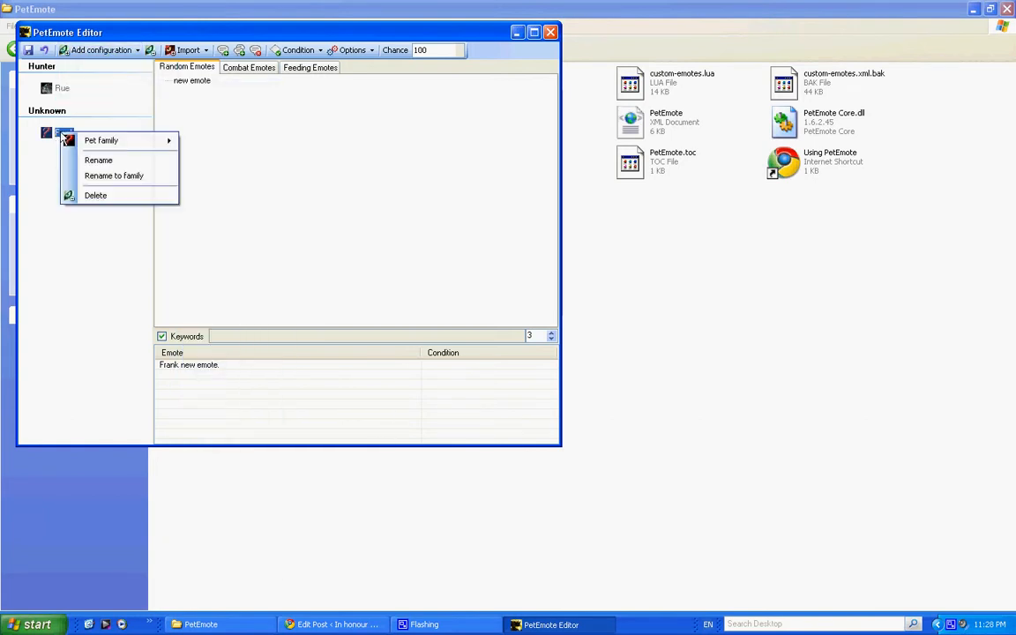
{"action": "mouse_move", "coordinate": [215, 141]}
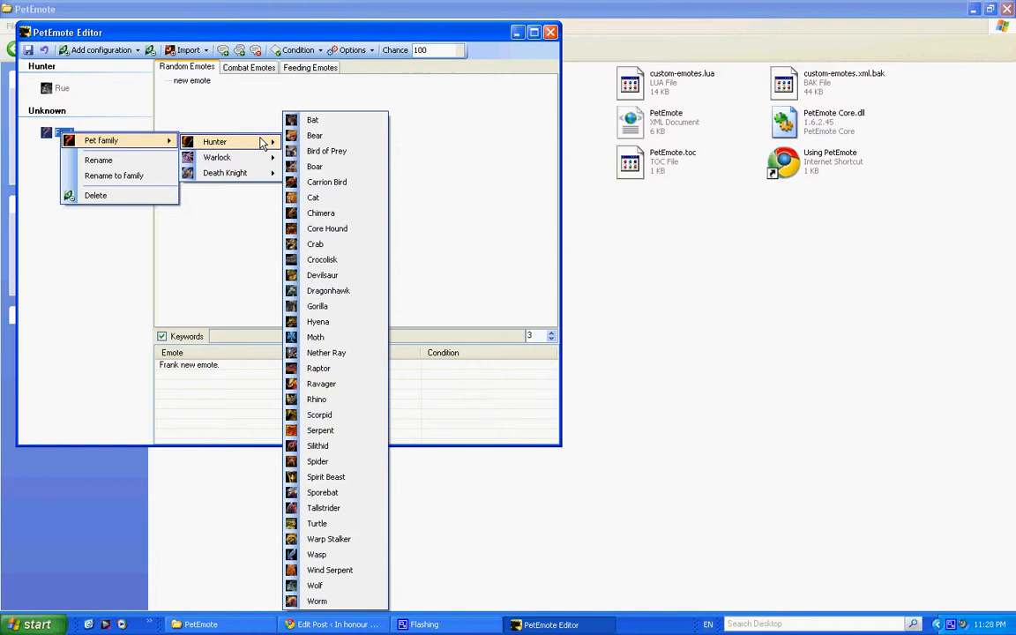
{"action": "mouse_move", "coordinate": [325, 134]}
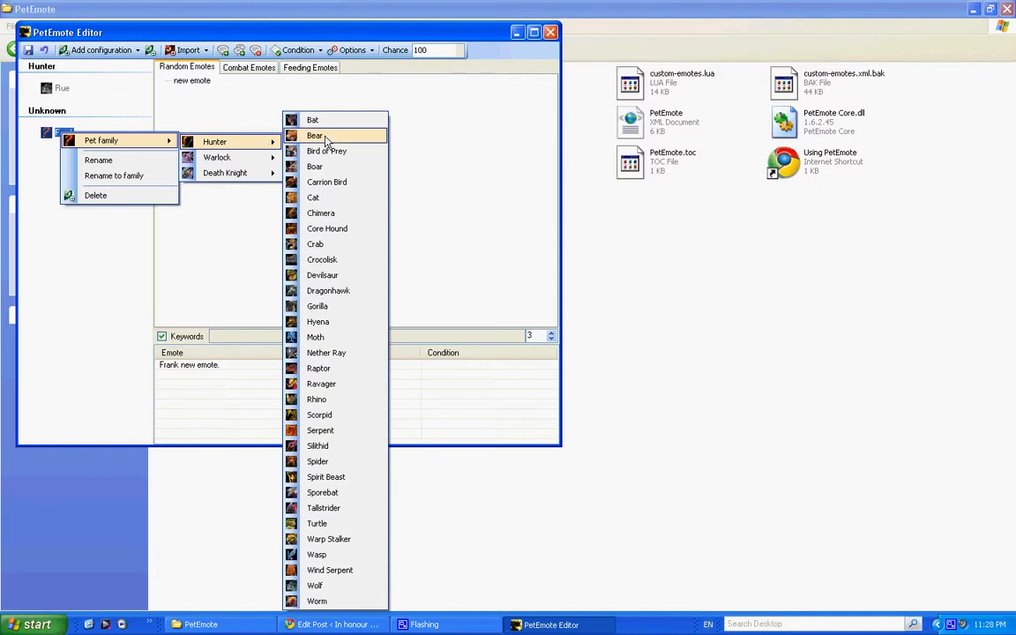
Assign Frank the Hunter Bear pet family so he joins Rue under Hunter.
{"action": "left_click", "coordinate": [314, 134]}
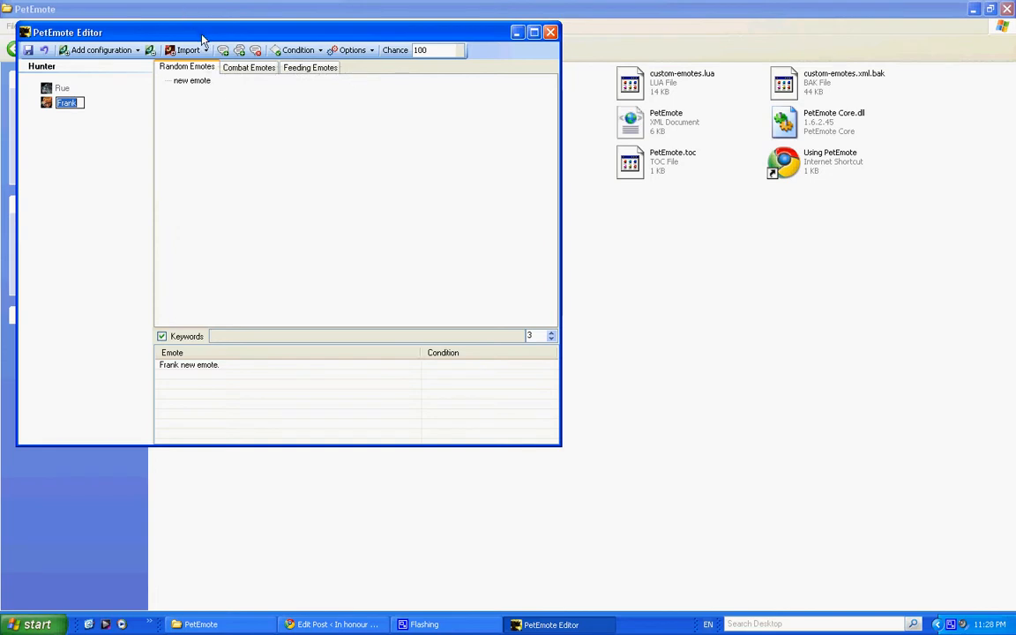
Import the Hunter Bear emote set into Frank and expand the 'paws at' branch.
{"action": "left_click", "coordinate": [187, 50]}
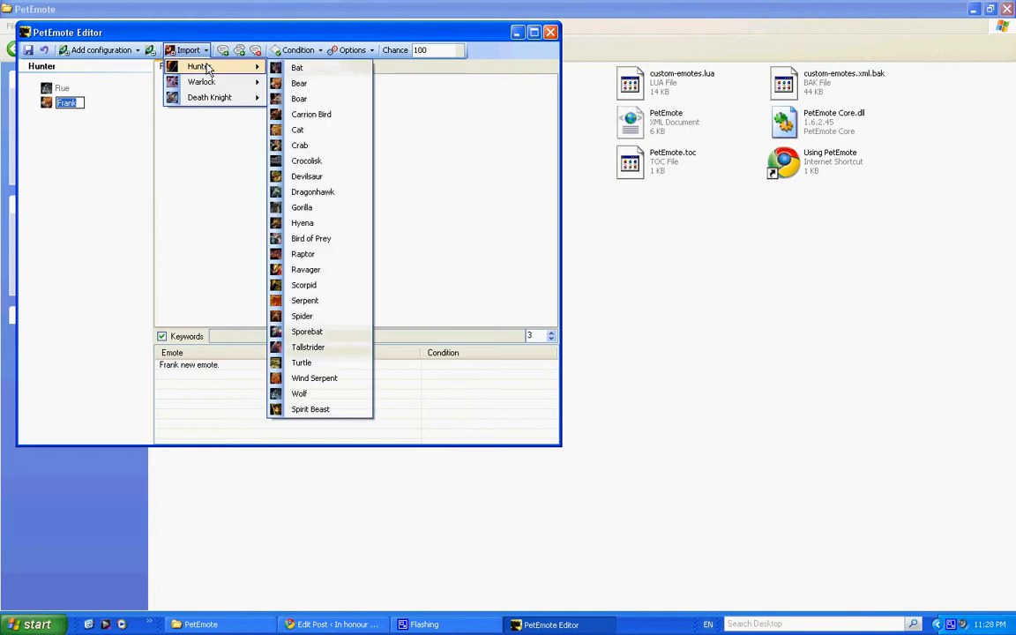
{"action": "mouse_move", "coordinate": [300, 83]}
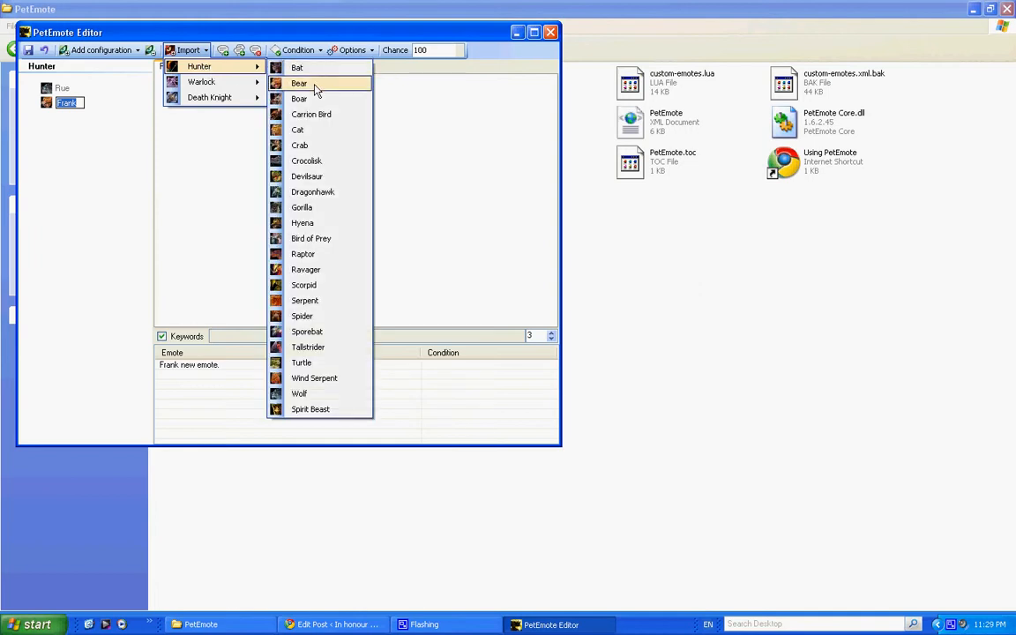
{"action": "mouse_move", "coordinate": [314, 332]}
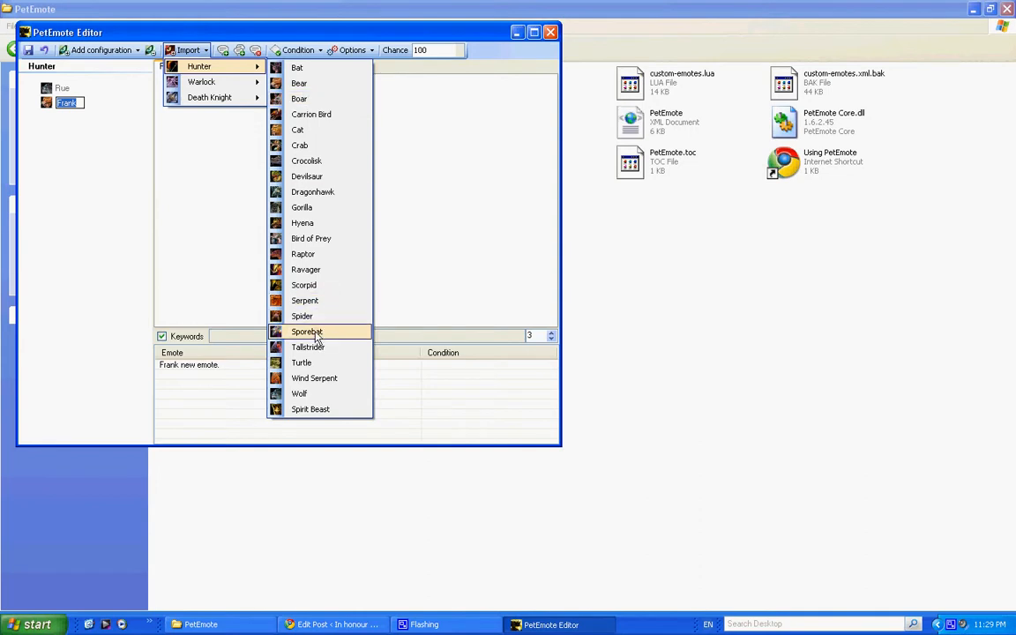
{"action": "mouse_move", "coordinate": [296, 67]}
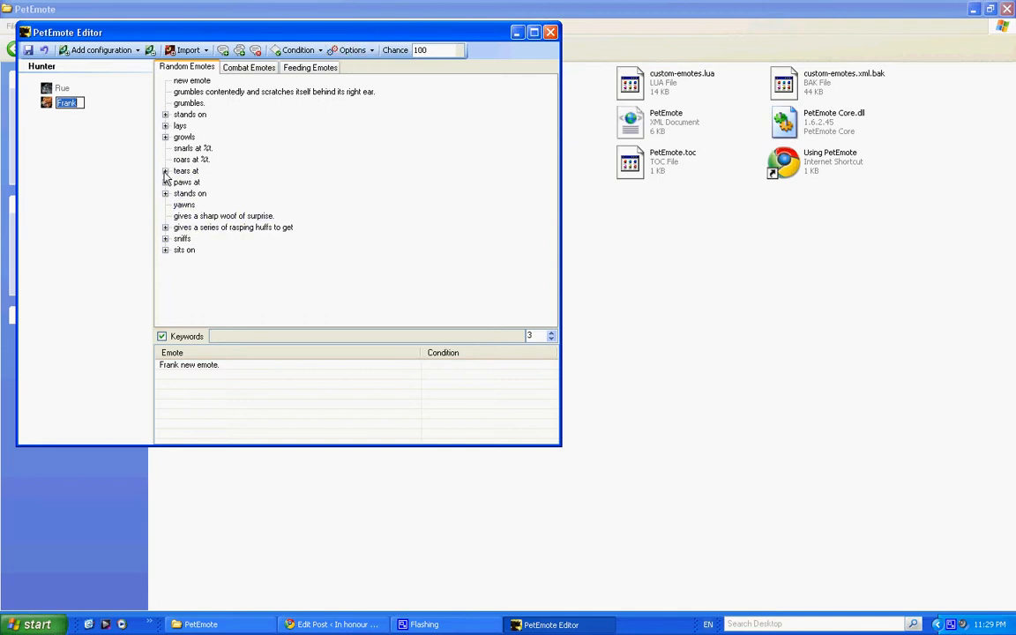
{"action": "left_click", "coordinate": [165, 170]}
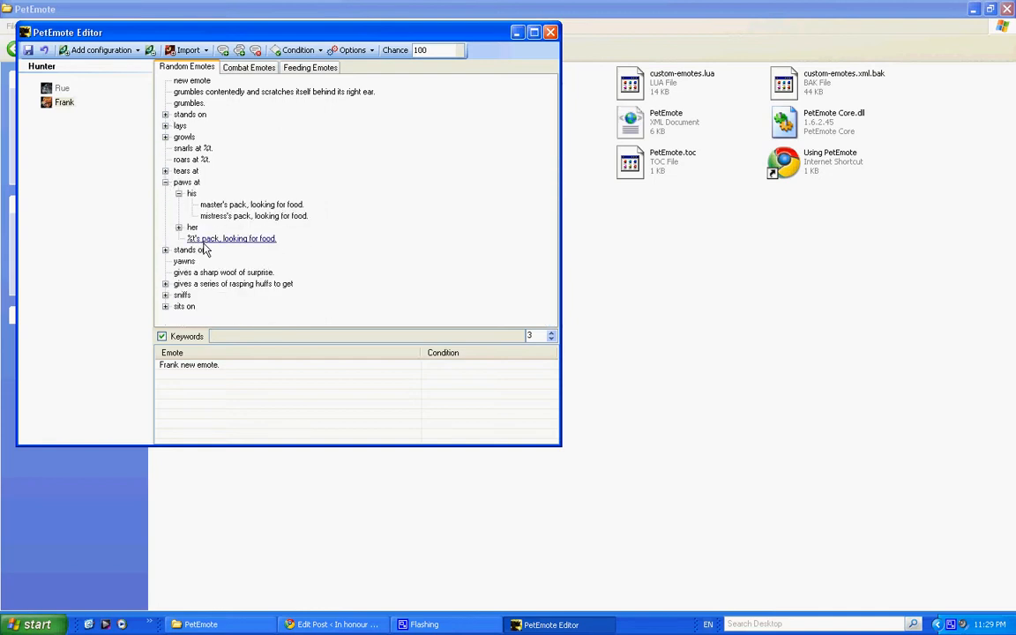
{"action": "left_click", "coordinate": [180, 192]}
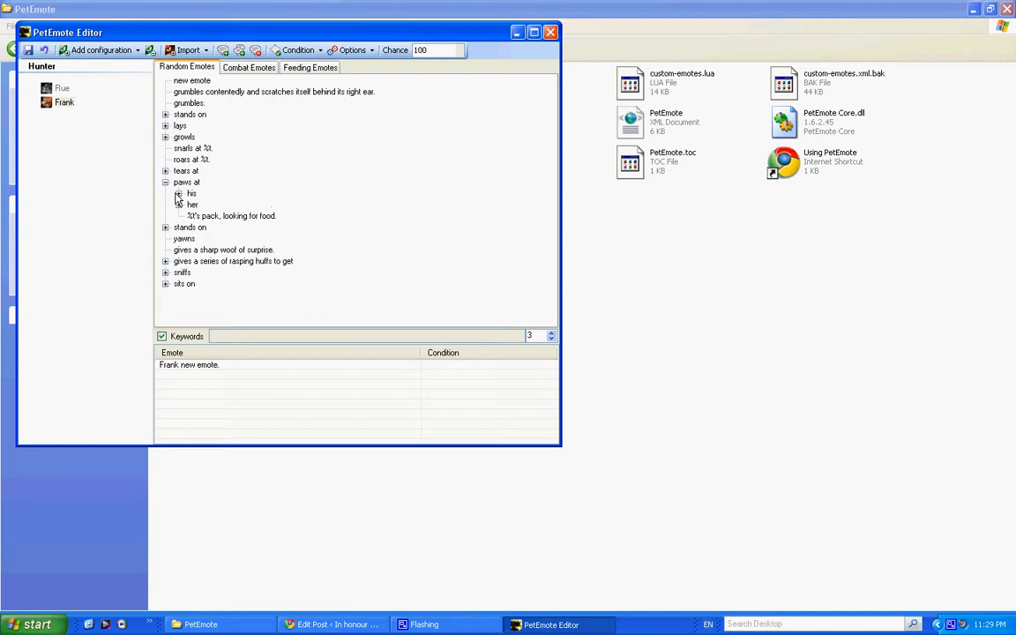
{"action": "left_click", "coordinate": [180, 205]}
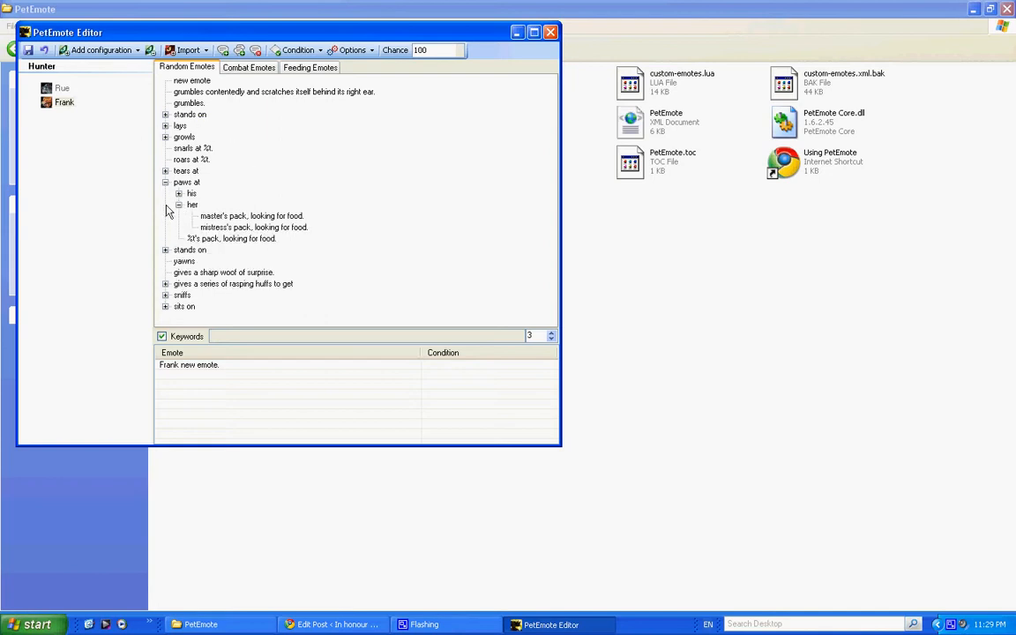
{"action": "left_click", "coordinate": [180, 205]}
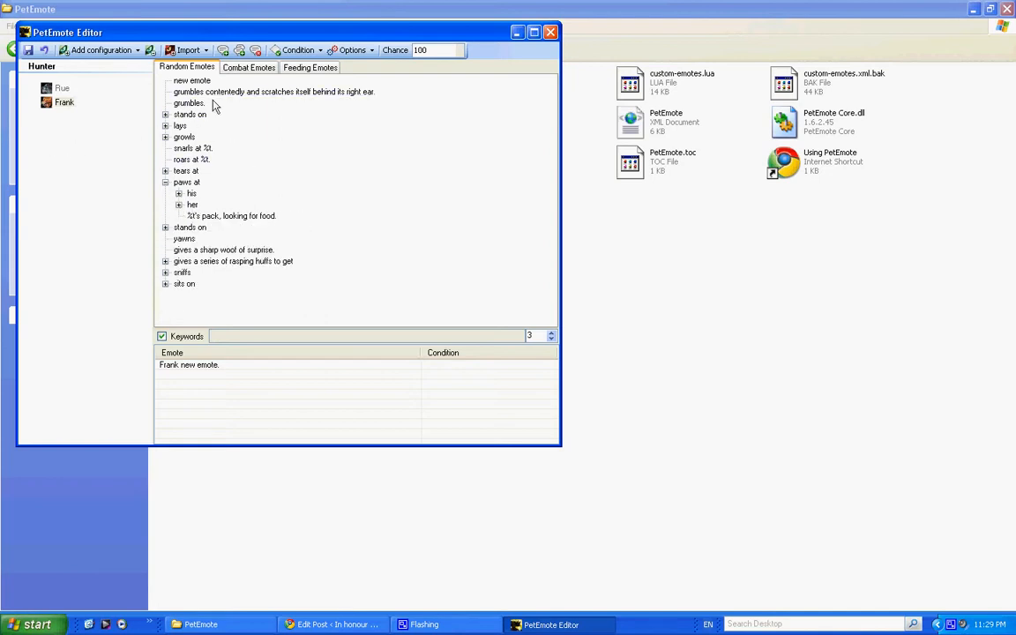
{"action": "left_click", "coordinate": [311, 67]}
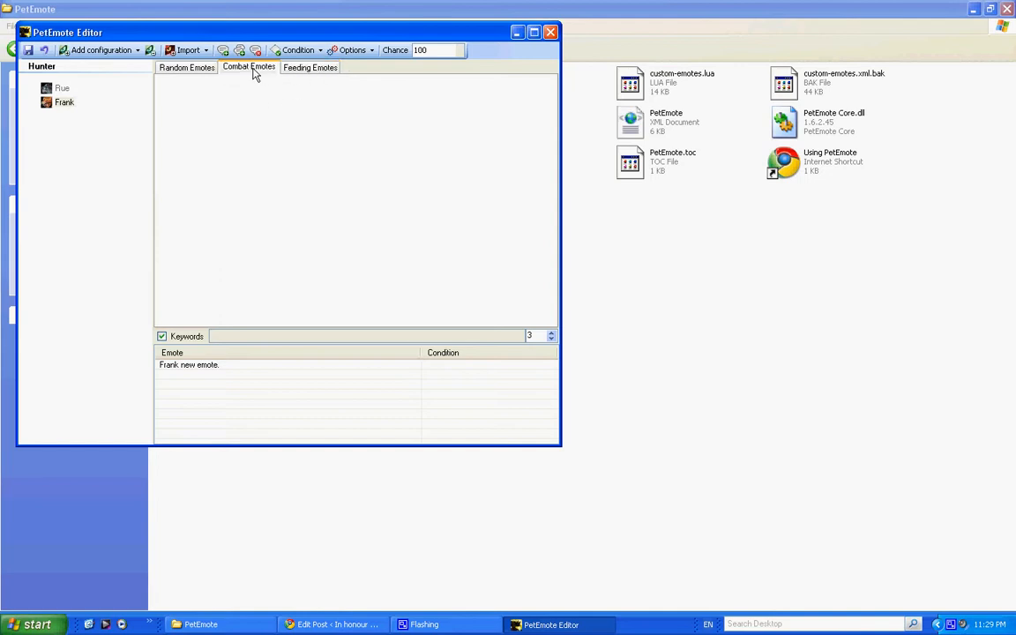
{"action": "left_click", "coordinate": [187, 67]}
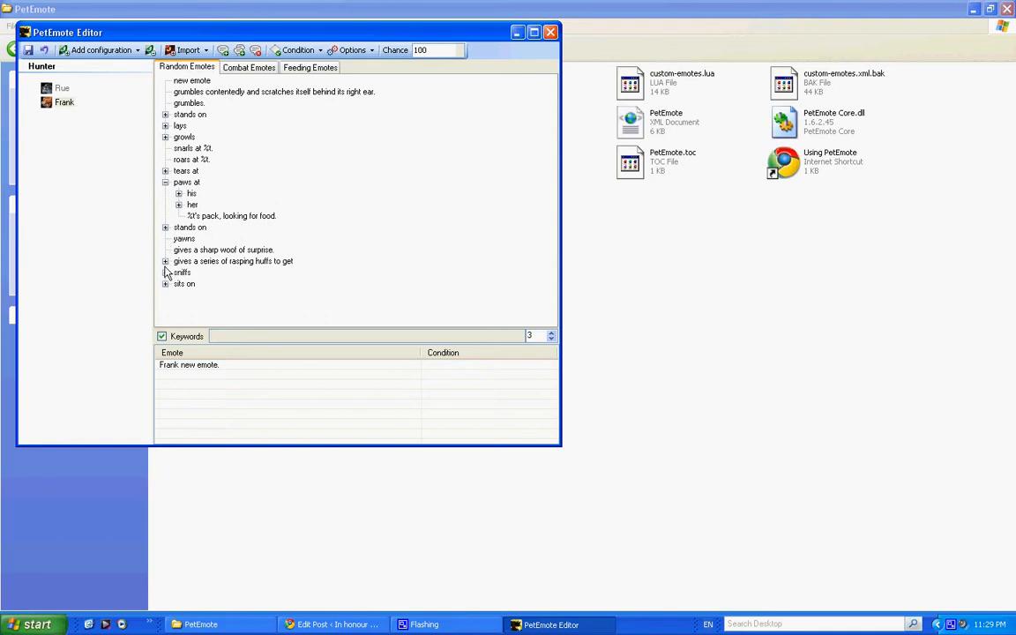
{"action": "left_click", "coordinate": [222, 250]}
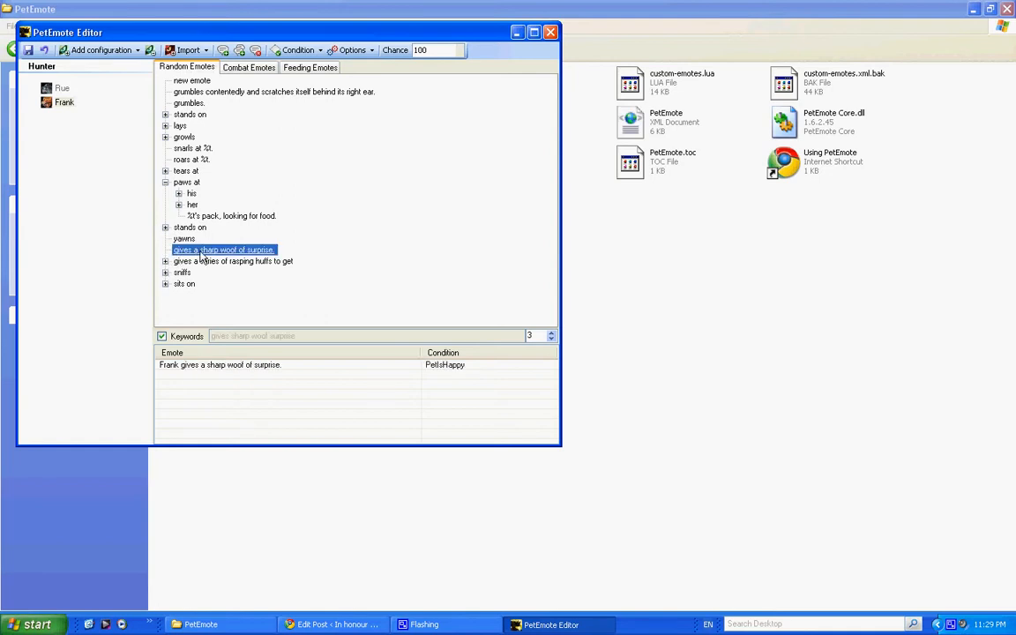
Reword Frank's 'sharp woof of surprise' emote to 'gives a sharp grunt of anger'.
{"action": "double_click", "coordinate": [227, 250]}
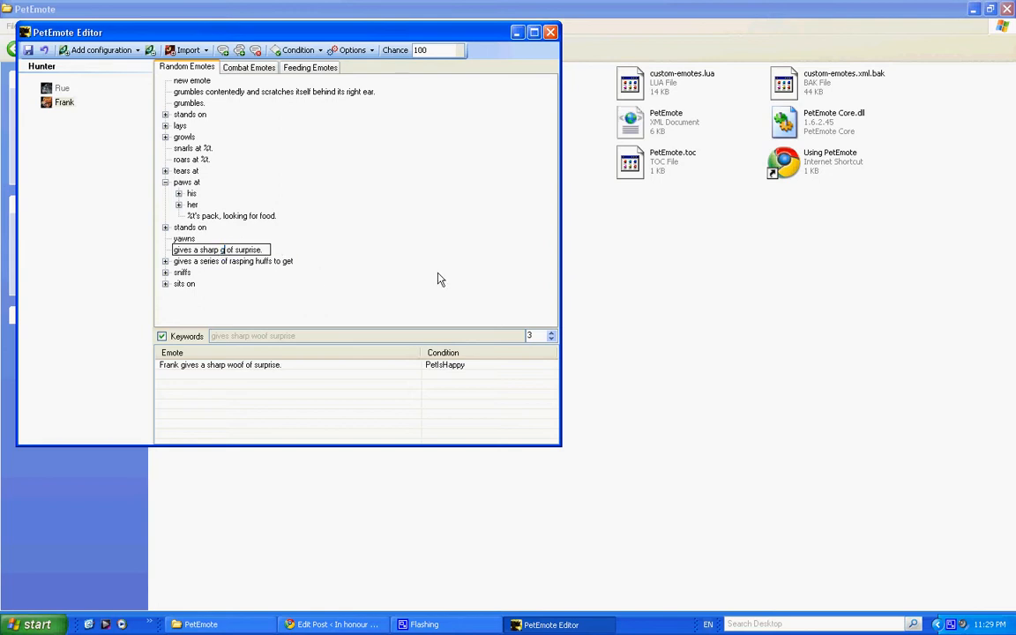
{"action": "type", "text": "grunt"}
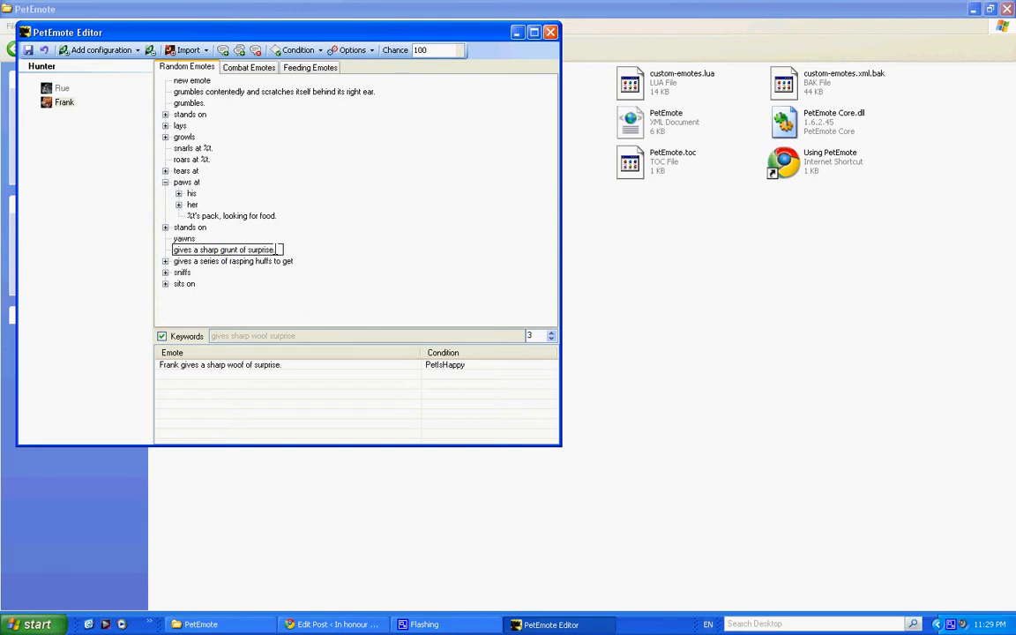
{"action": "double_click", "coordinate": [261, 251]}
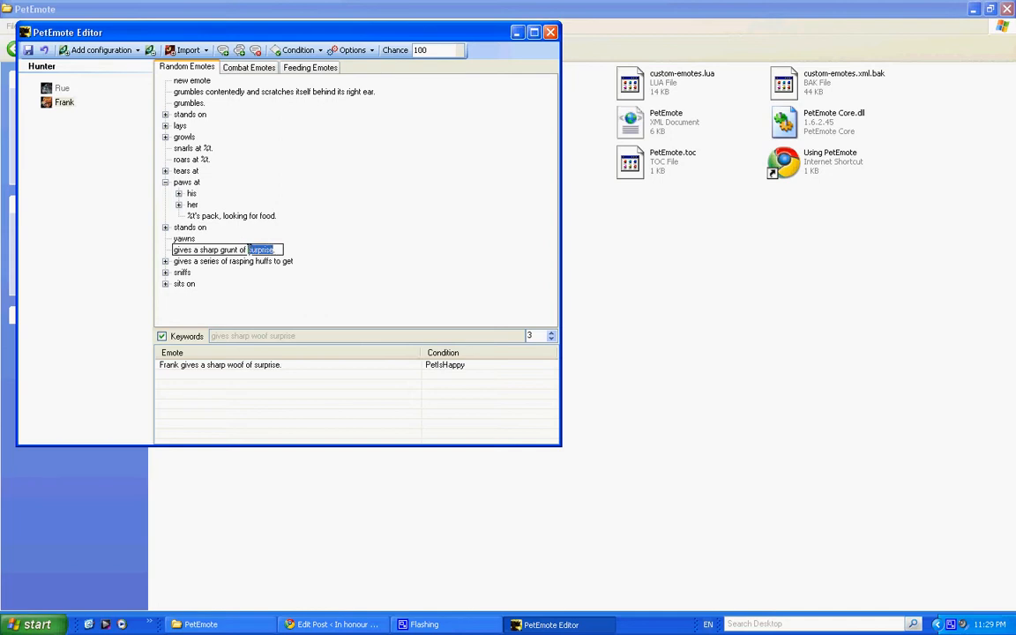
{"action": "type", "text": "ange"}
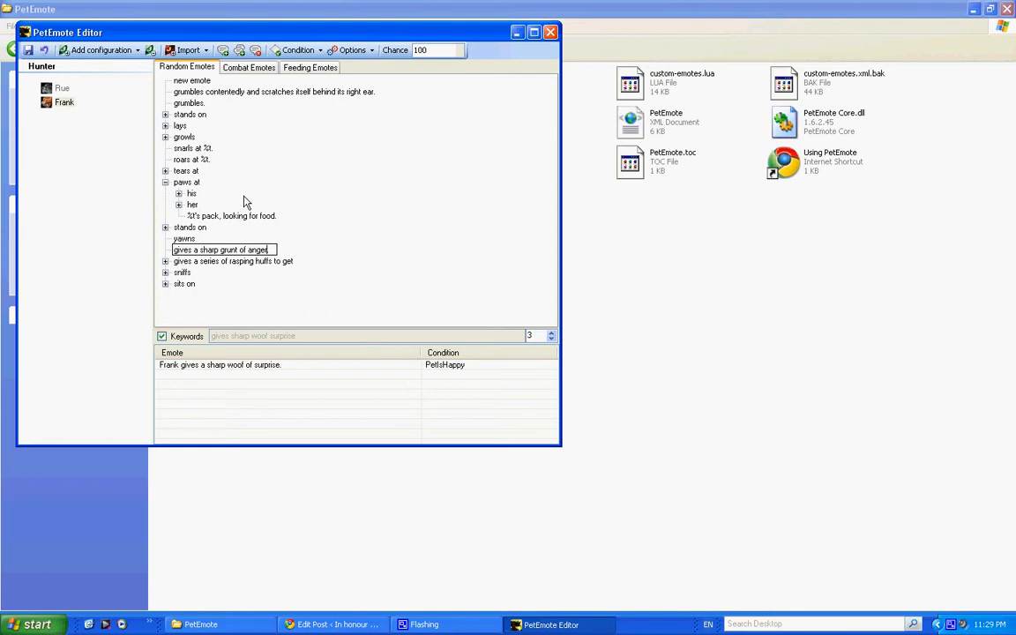
{"action": "left_click", "coordinate": [232, 261]}
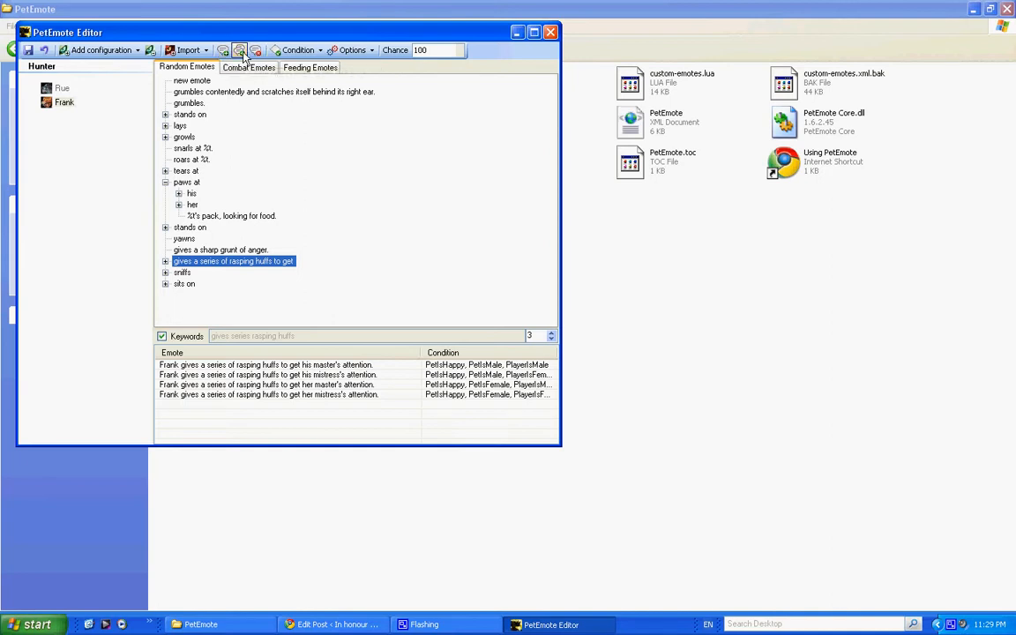
View the 'paws at' variations and select the grunt-of-anger emote with its PetIsHappy condition.
{"action": "left_click", "coordinate": [187, 182]}
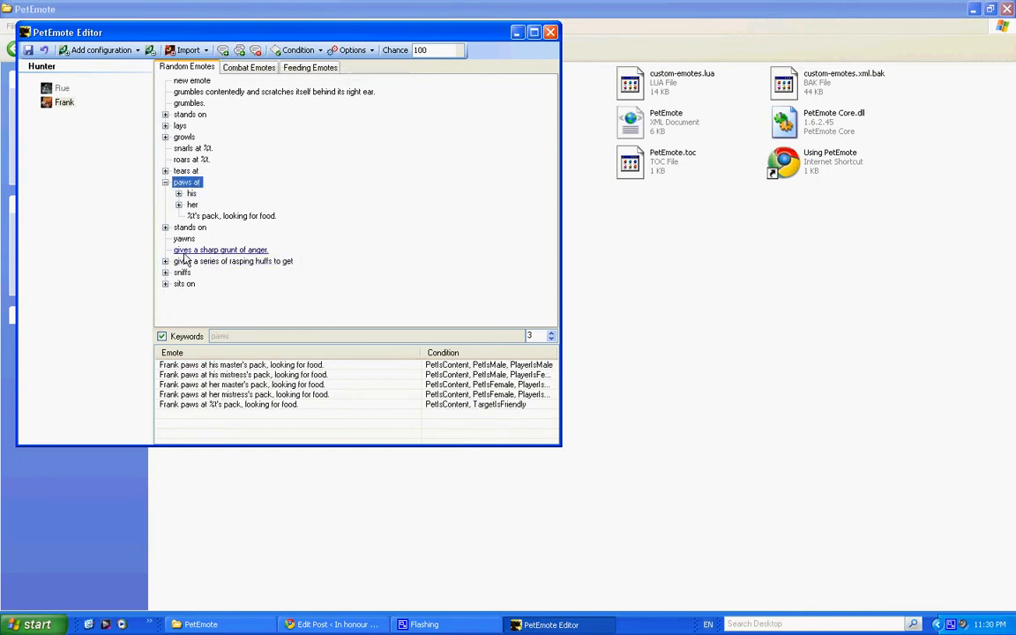
{"action": "left_click", "coordinate": [298, 49]}
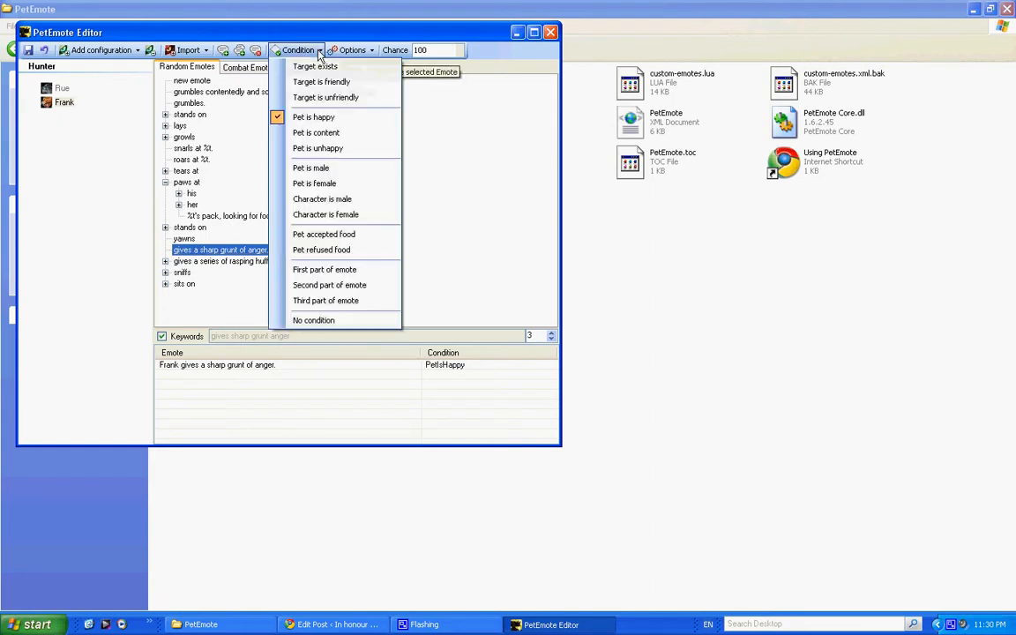
{"action": "mouse_move", "coordinate": [314, 67]}
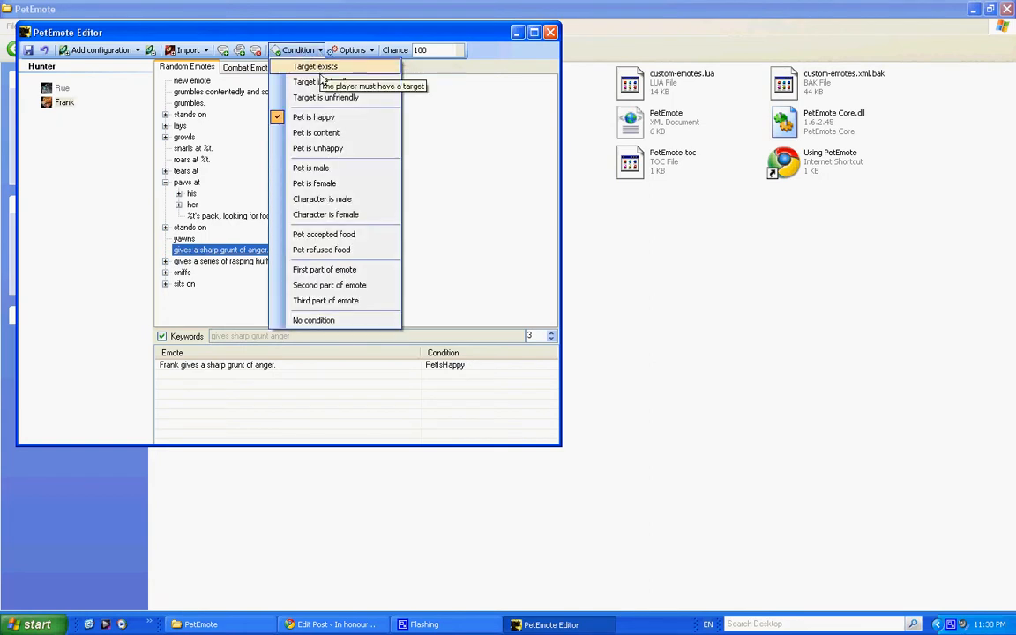
{"action": "mouse_move", "coordinate": [314, 117]}
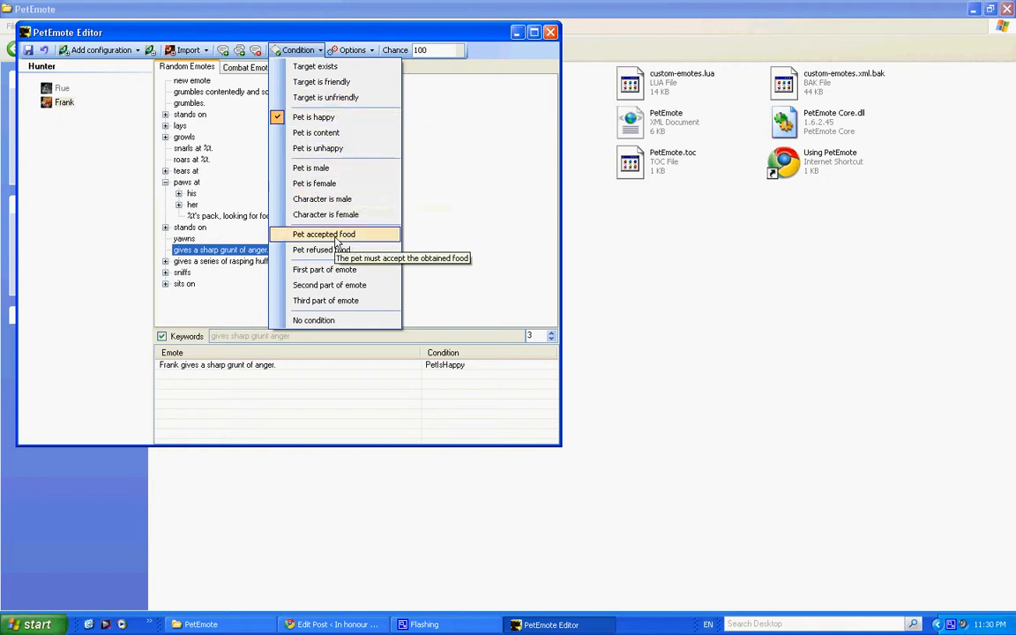
{"action": "mouse_move", "coordinate": [333, 286]}
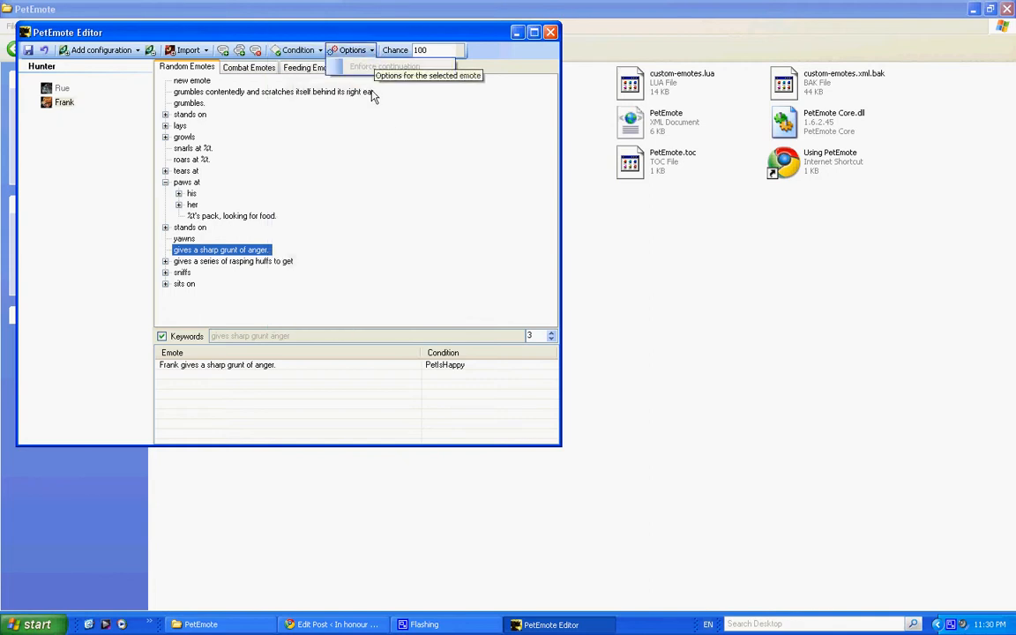
{"action": "mouse_move", "coordinate": [159, 125]}
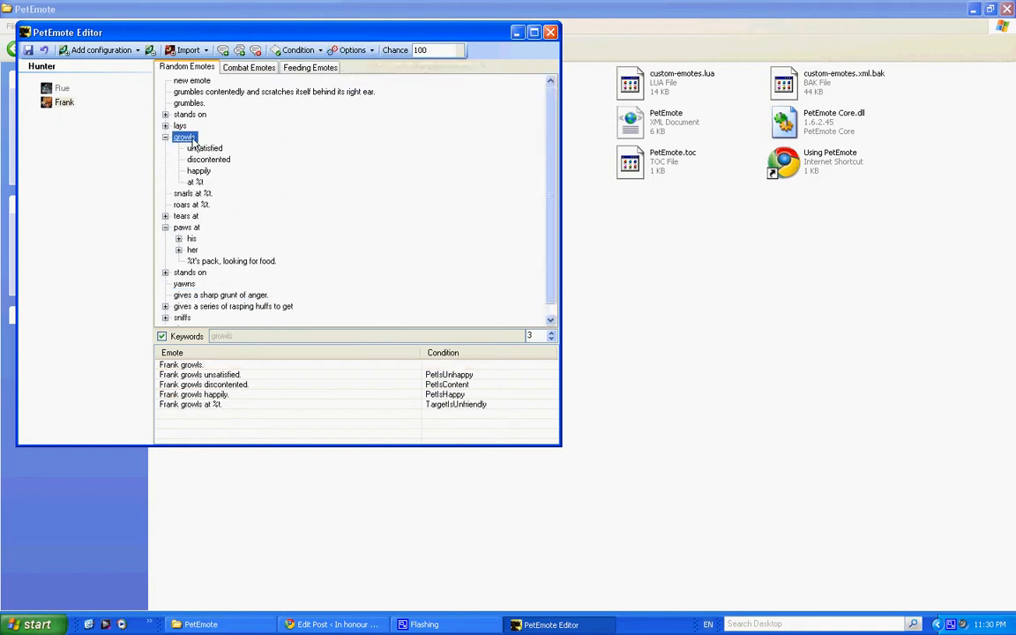
{"action": "left_click", "coordinate": [353, 49]}
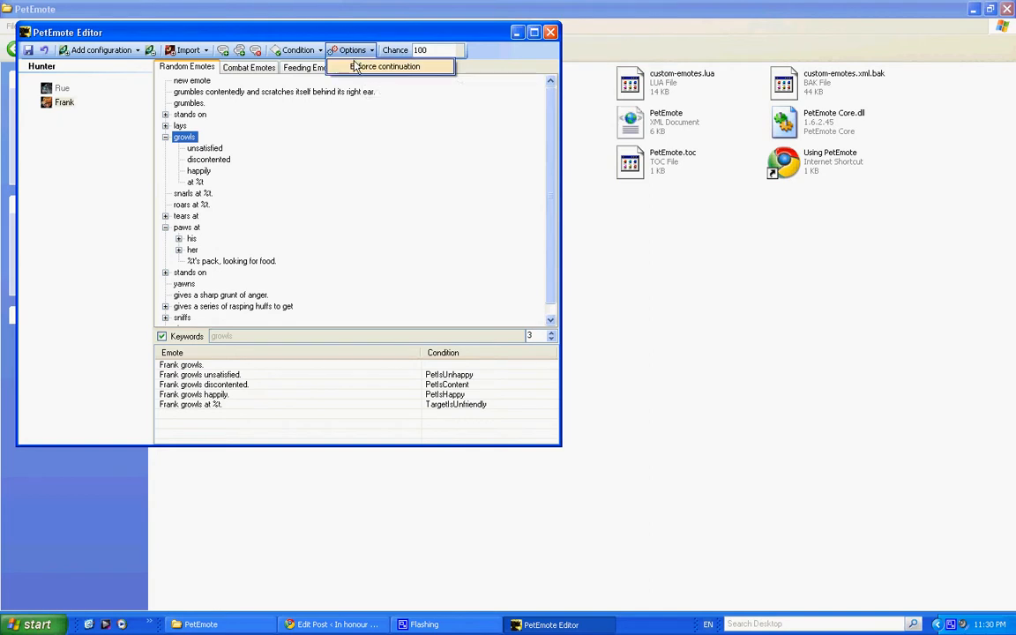
{"action": "mouse_move", "coordinate": [227, 168]}
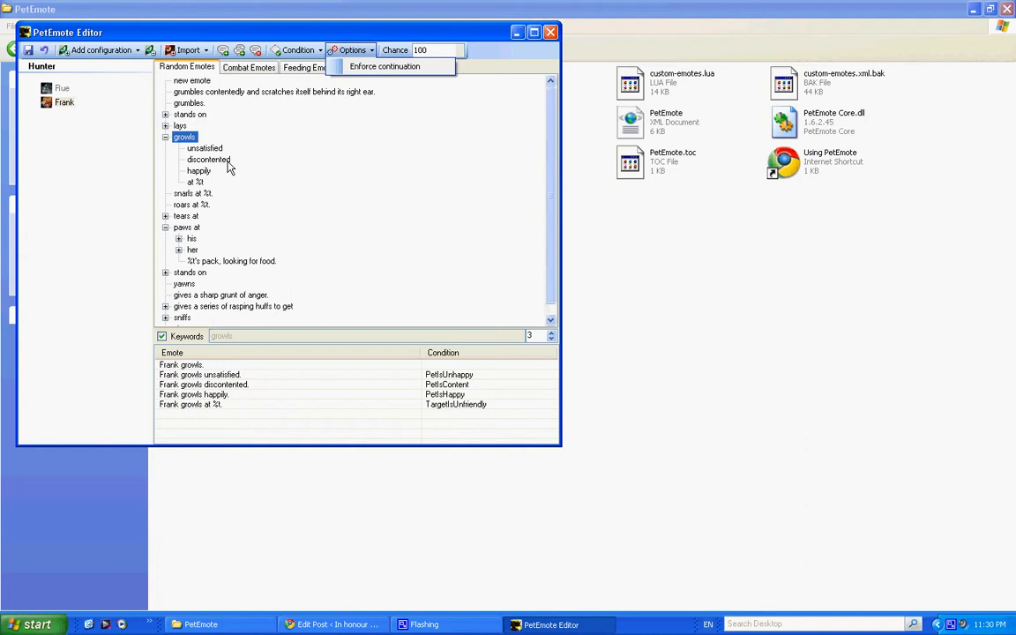
{"action": "mouse_move", "coordinate": [191, 131]}
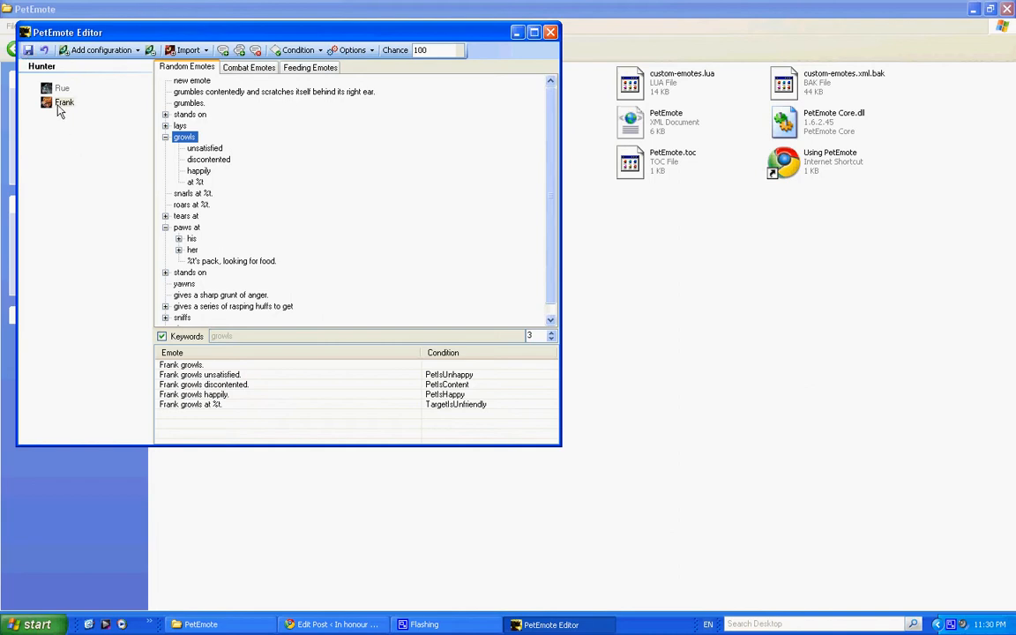
Switch back to Rue's configuration and save all pet emote configurations.
{"action": "left_click", "coordinate": [62, 88]}
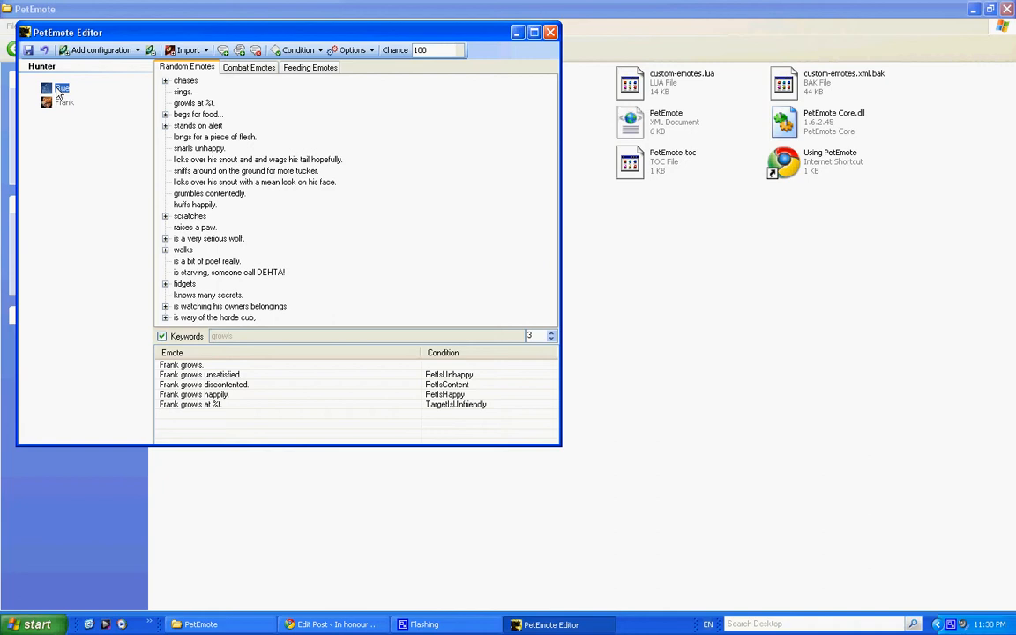
{"action": "mouse_move", "coordinate": [29, 49]}
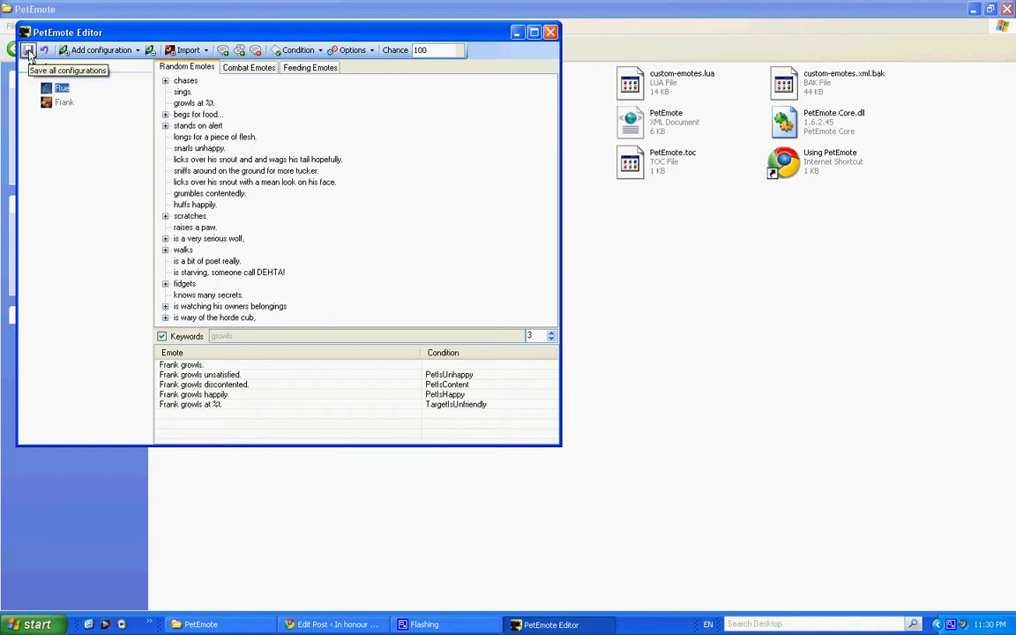
{"action": "left_click", "coordinate": [29, 49]}
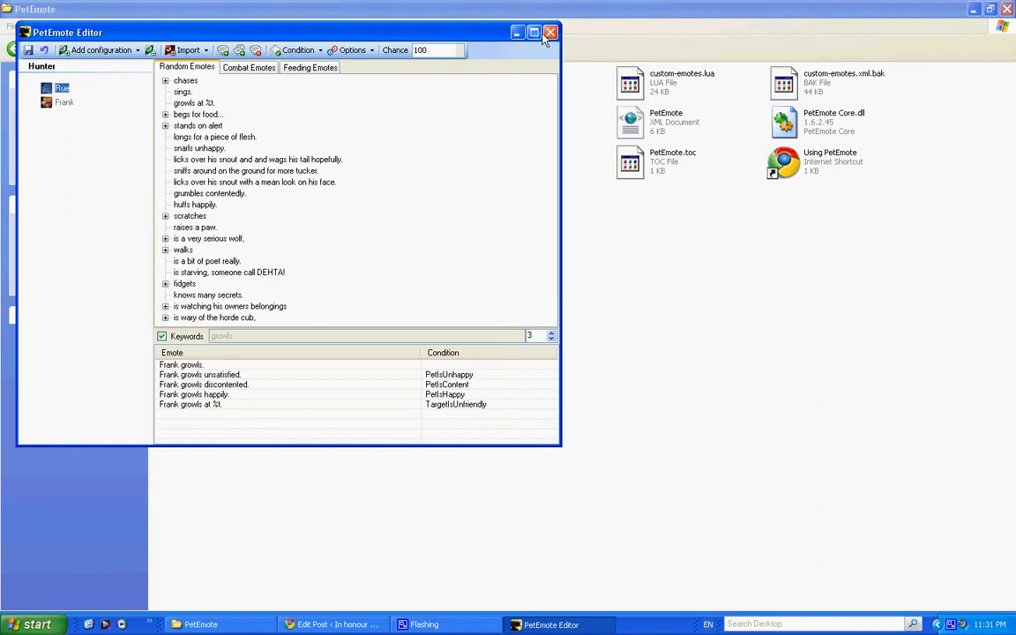
{"action": "mouse_move", "coordinate": [532, 31]}
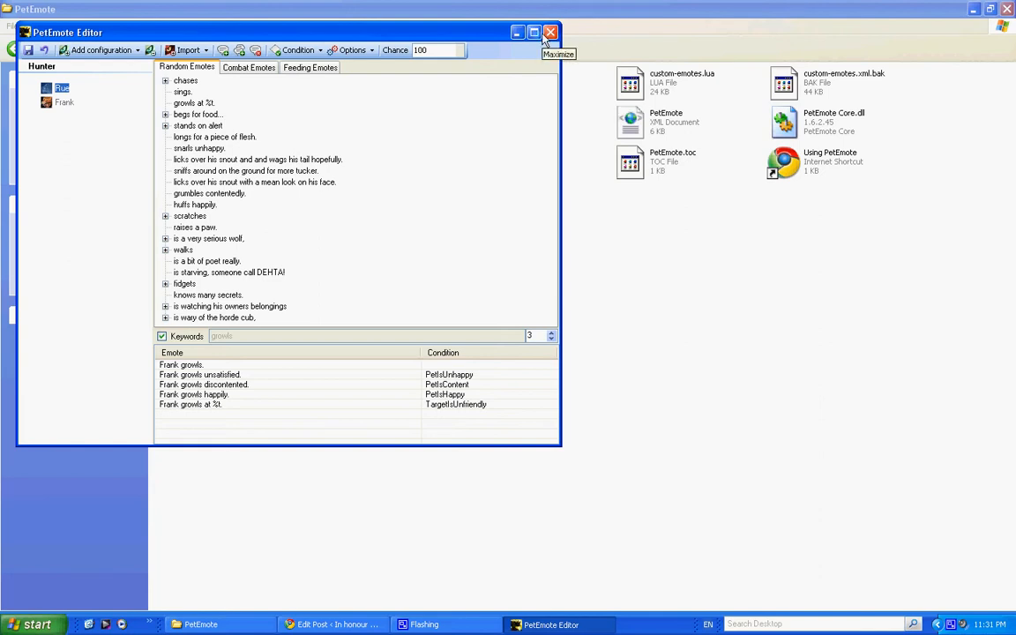